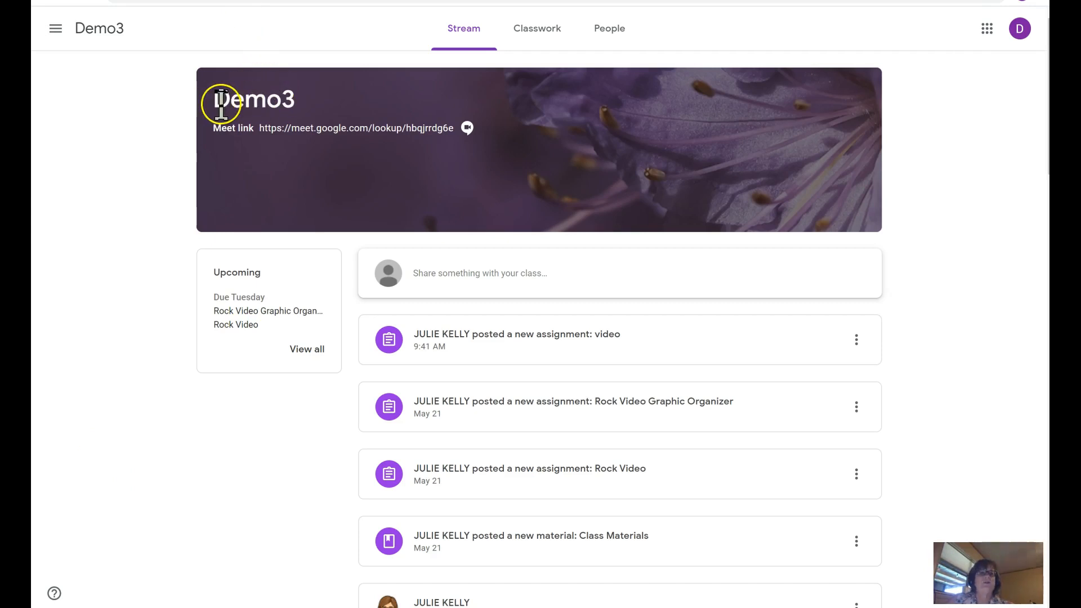
mouse_move(288, 160)
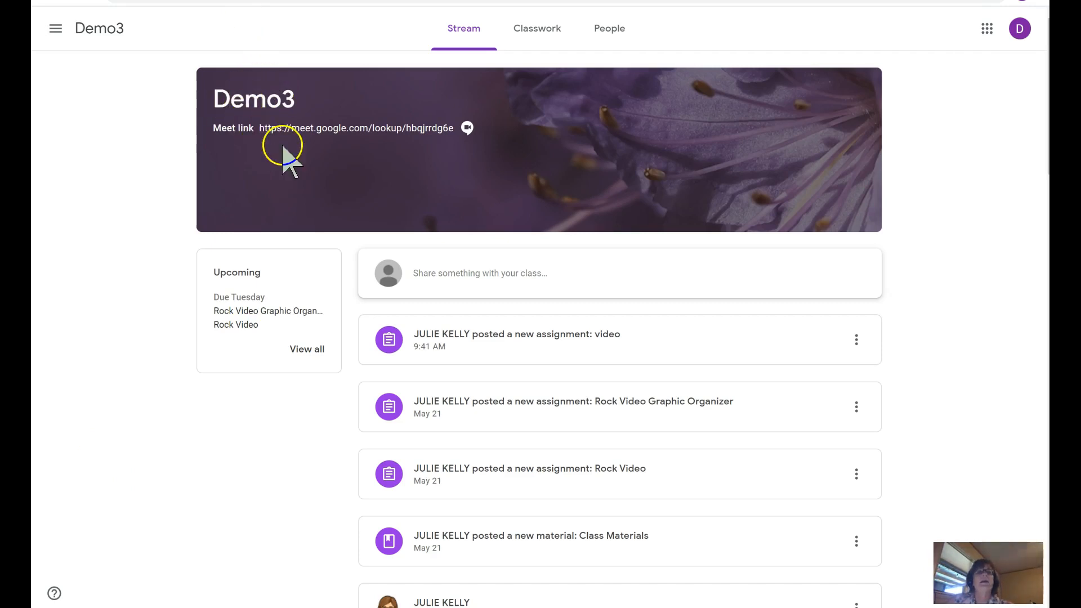
mouse_move(421, 156)
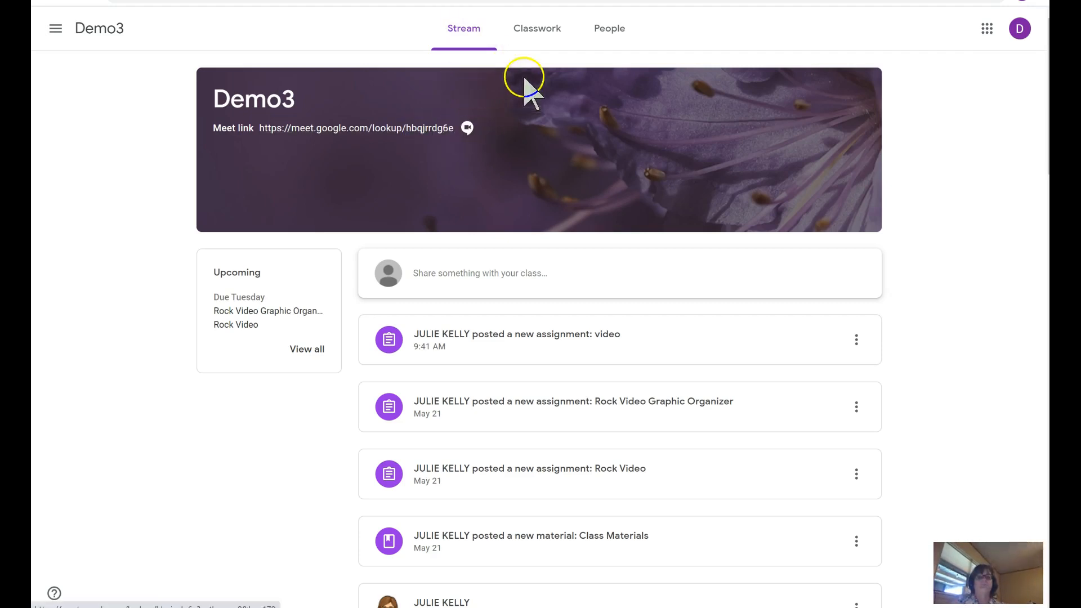
From Classwork, expand Class Materials and view the full post with Class Rules, Syllabus, Online Text
scroll("down", 3)
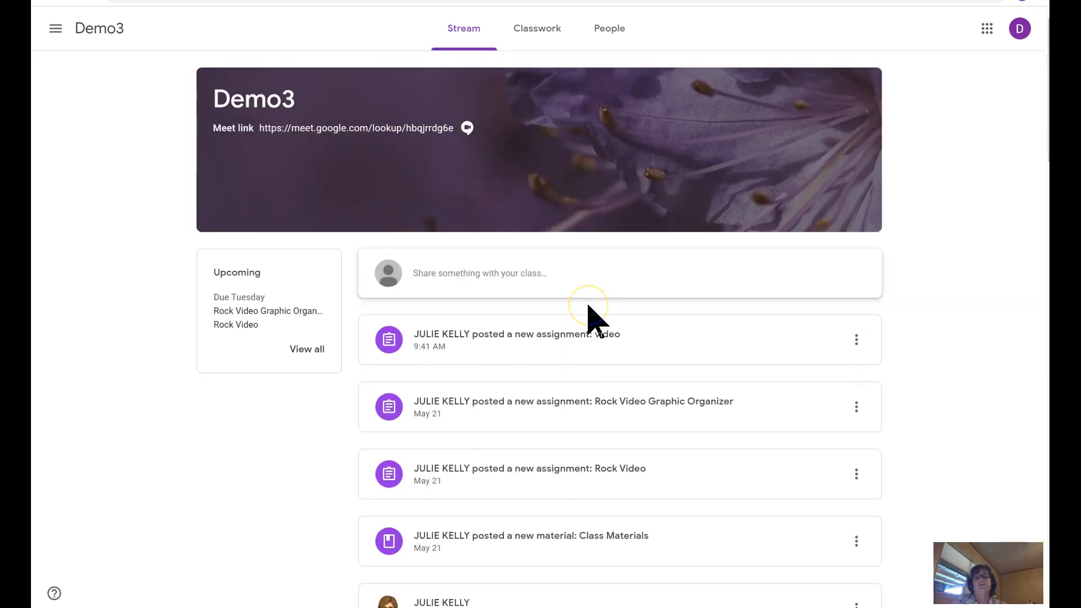
scroll("down", 3)
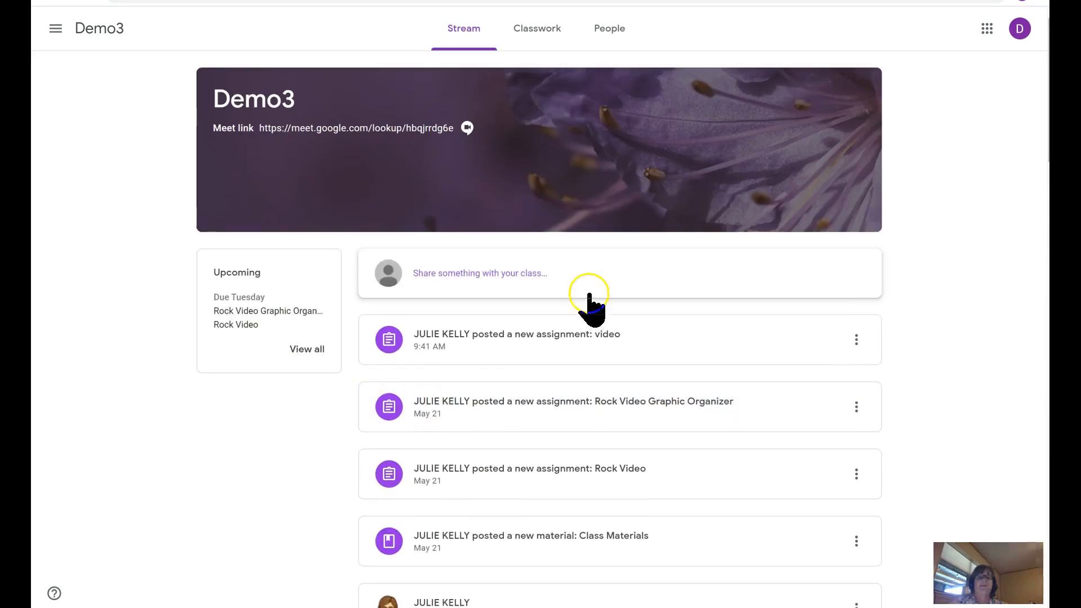
mouse_move(537, 28)
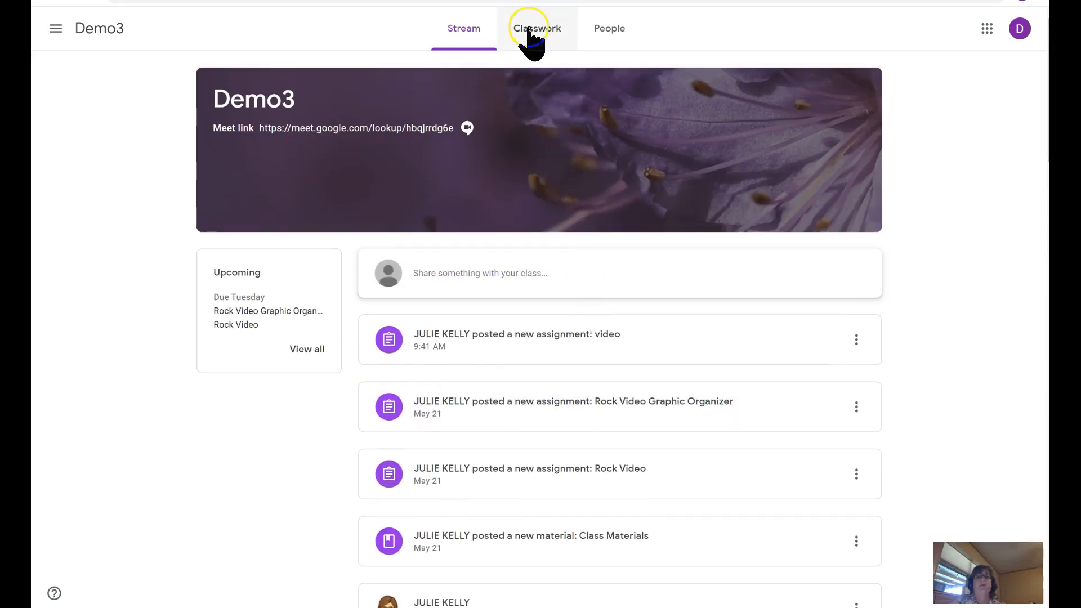
left_click(536, 28)
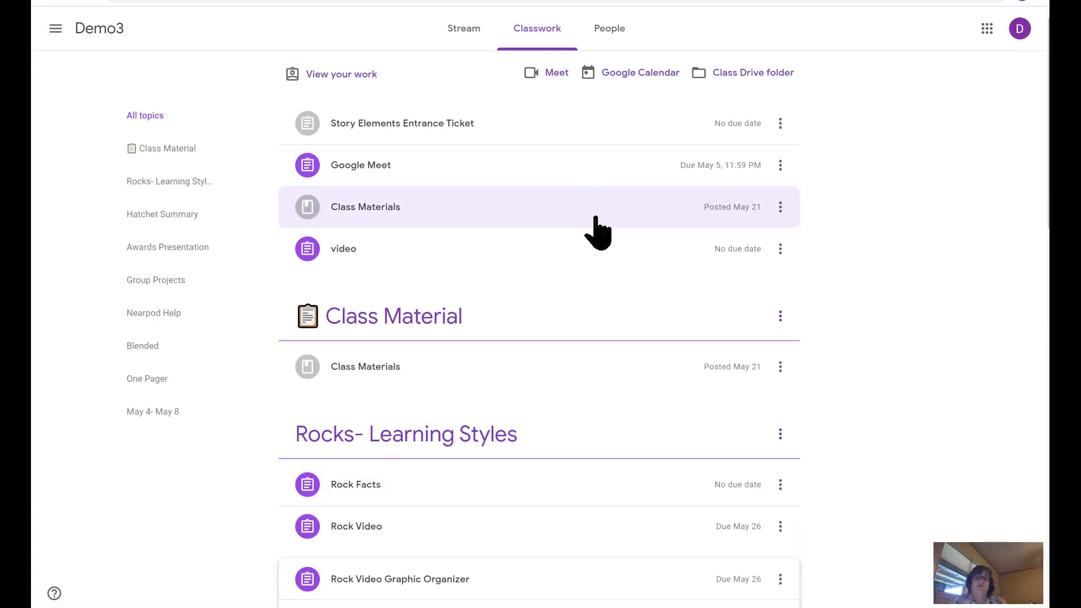
scroll("down", 3)
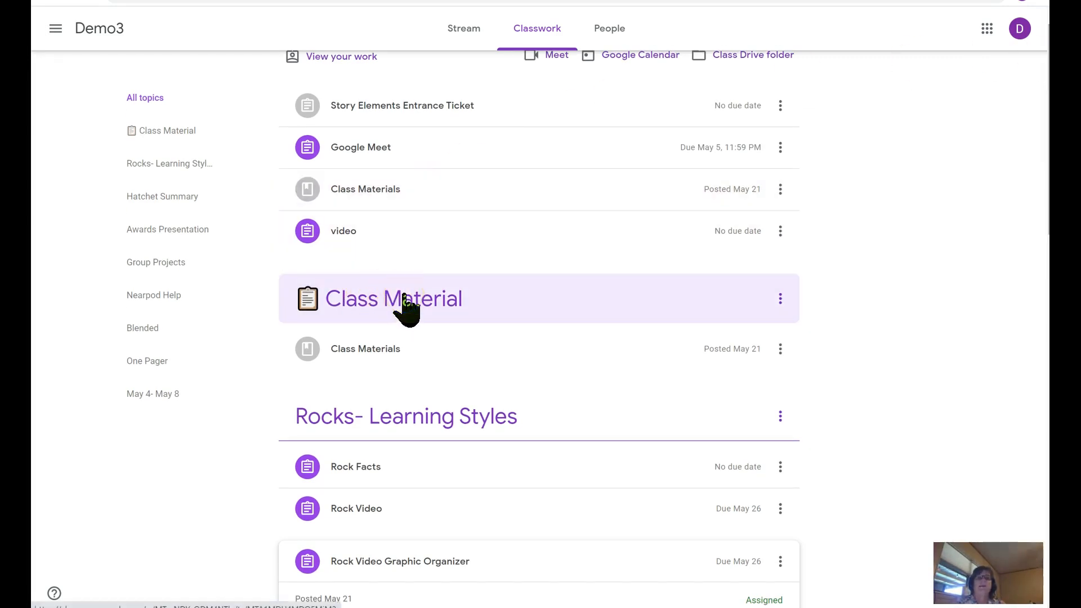
left_click(364, 348)
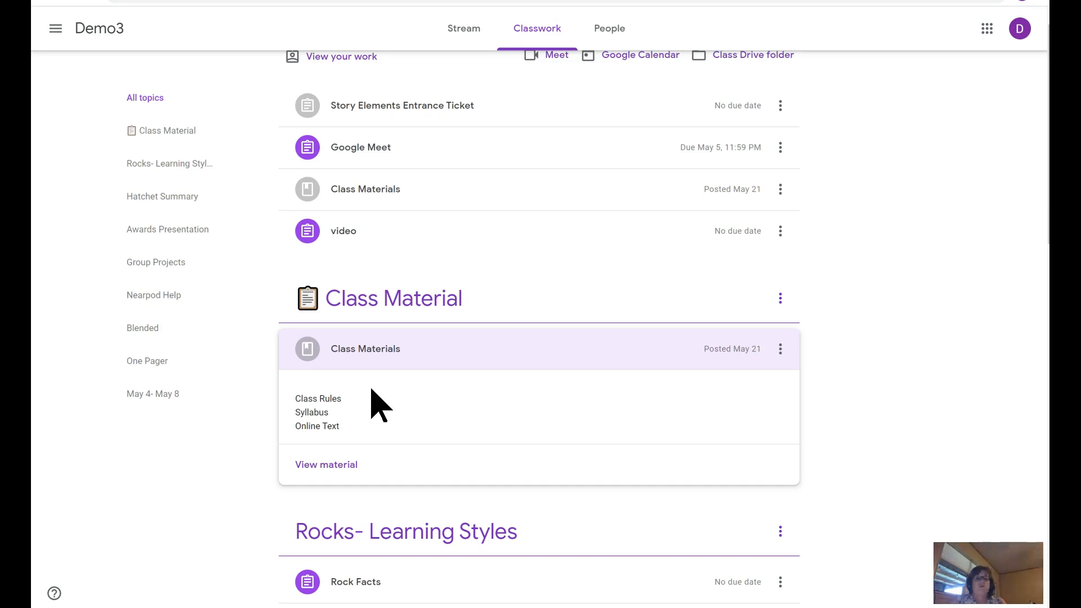
left_click(326, 464)
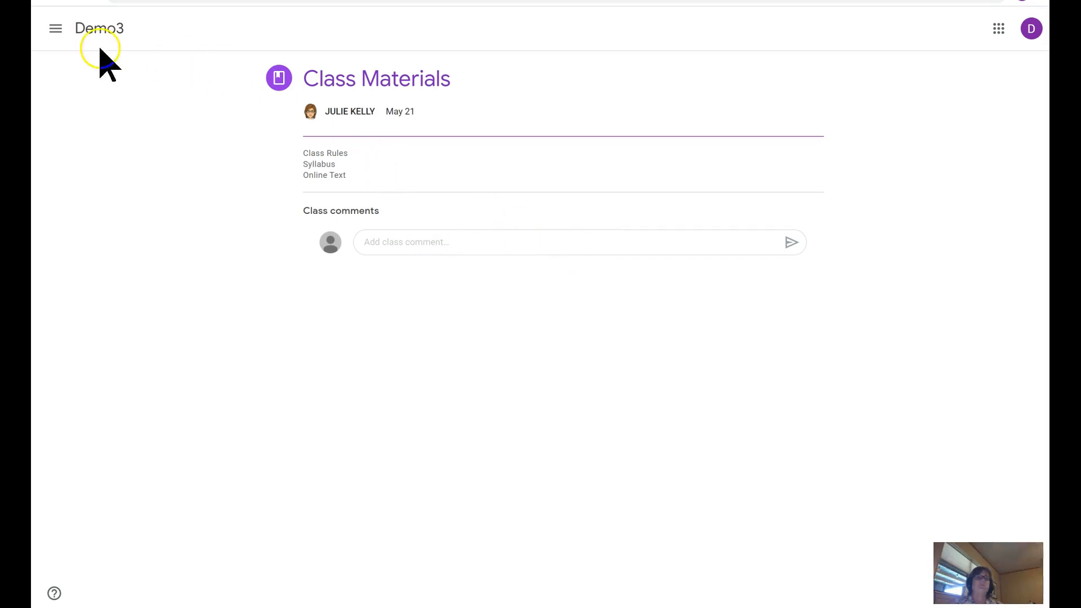
mouse_move(98, 28)
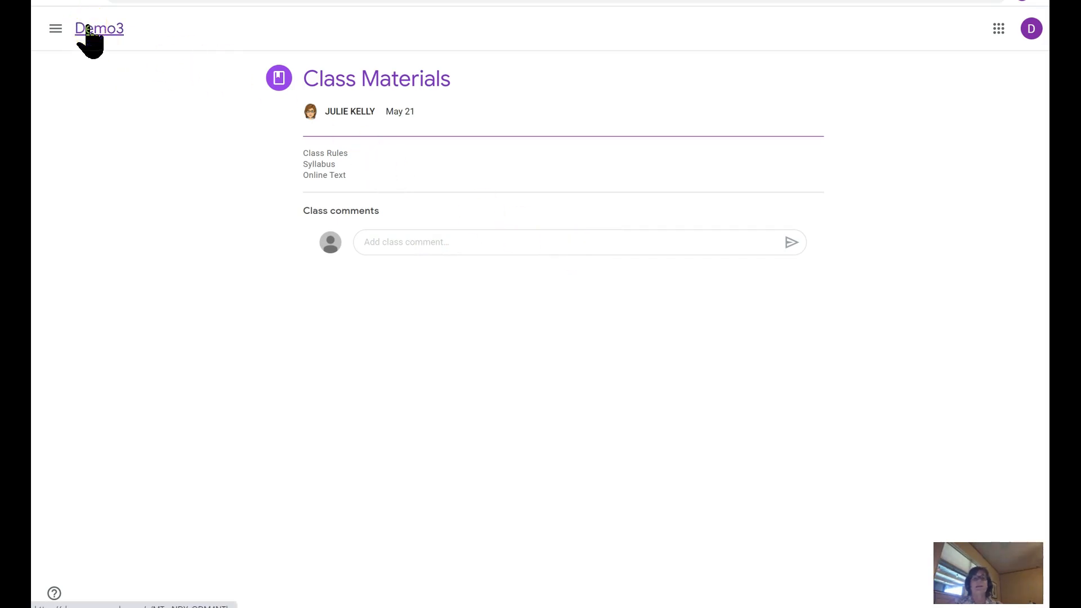
Go back to Demo3 Classwork and expand the Rock Video assignment with its rock-types video
left_click(98, 28)
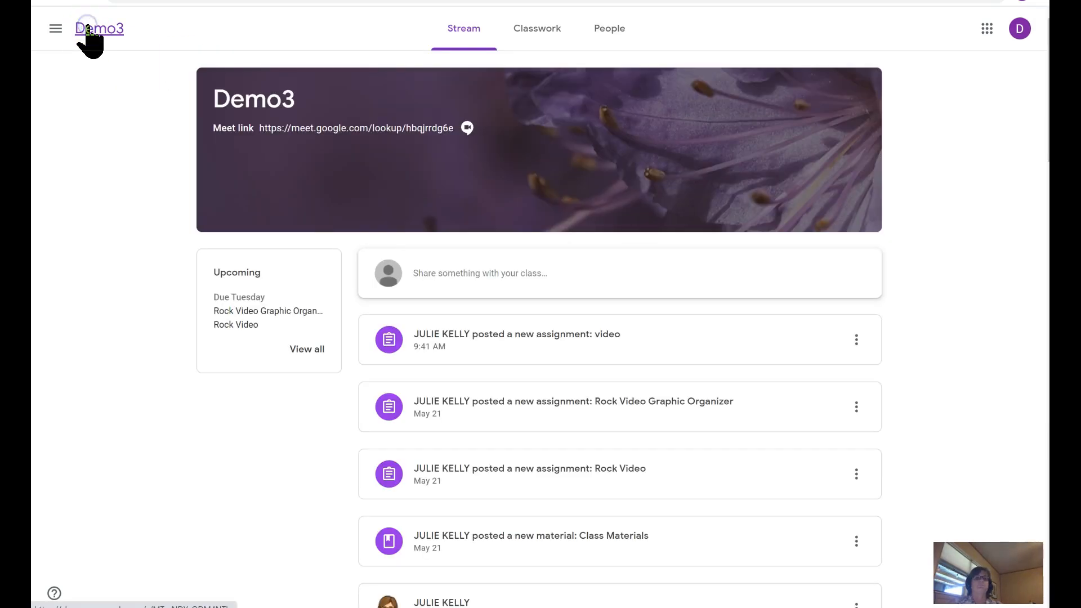
left_click(537, 28)
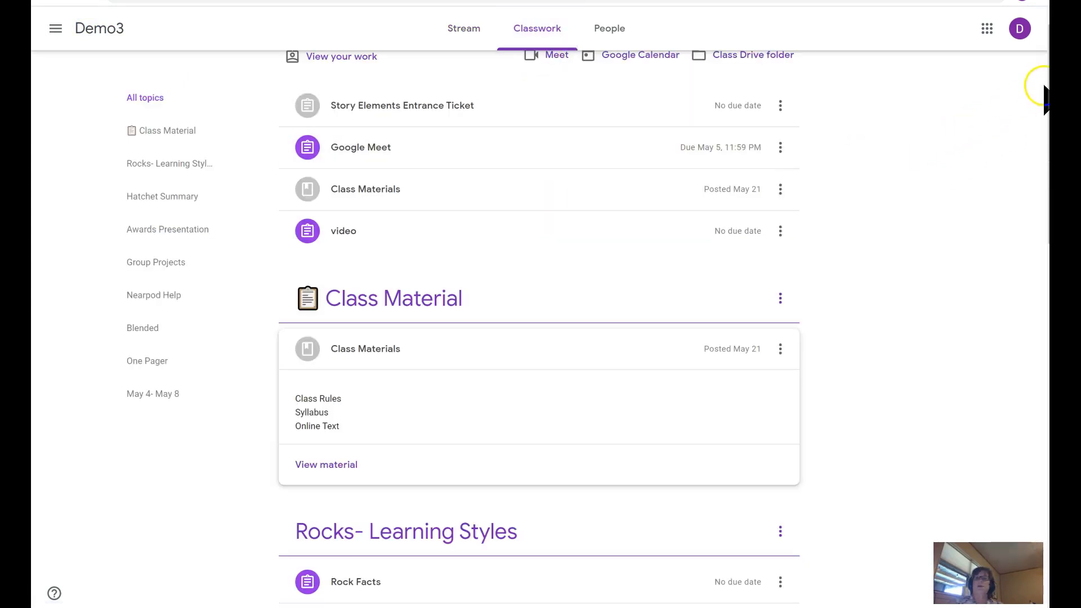
scroll("down", 3)
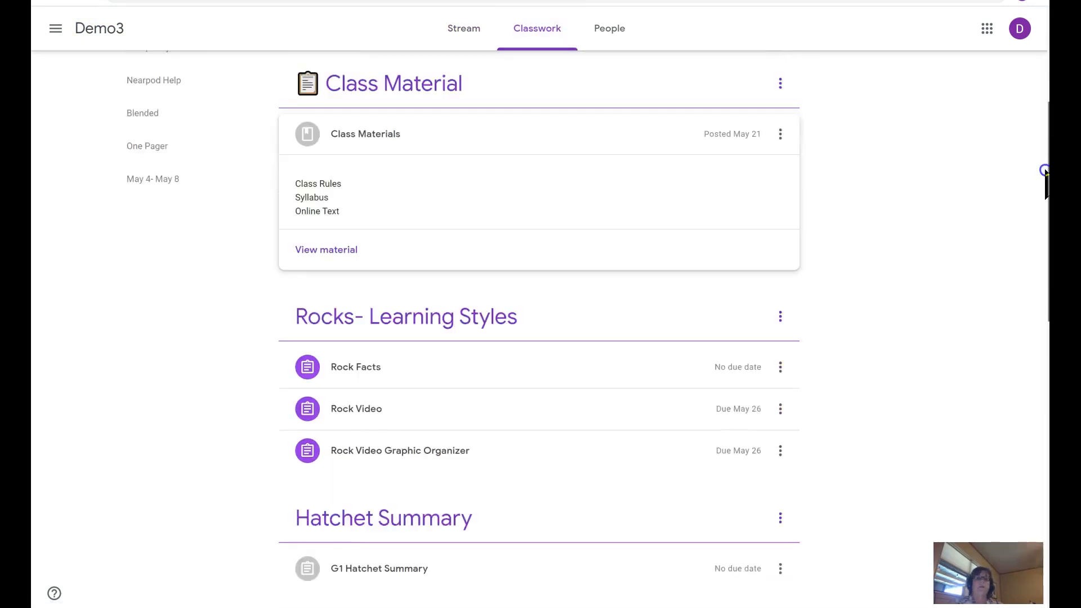
scroll("down", 3)
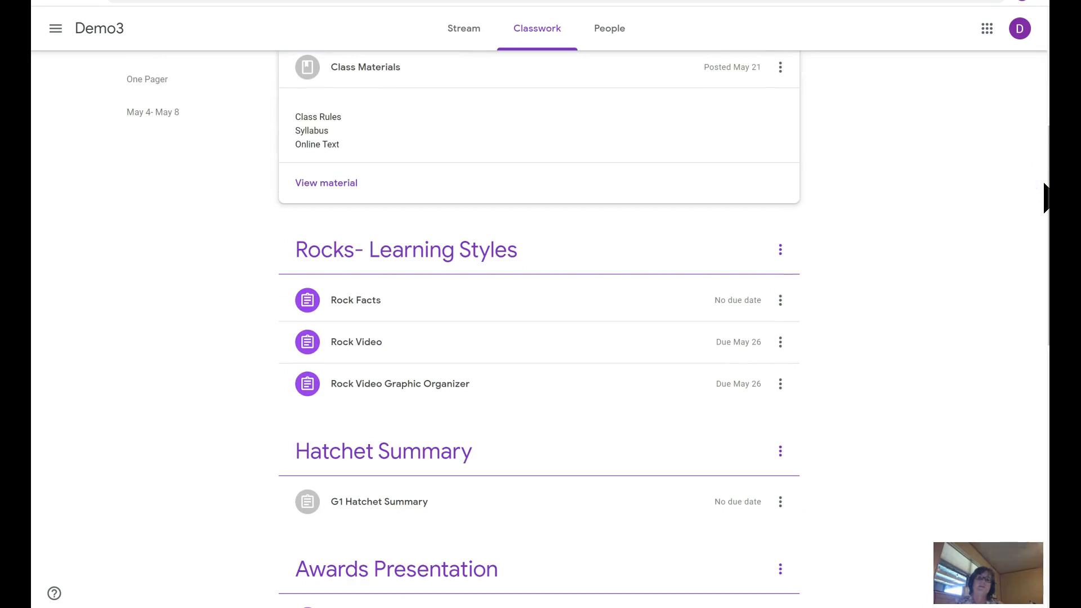
mouse_move(356, 342)
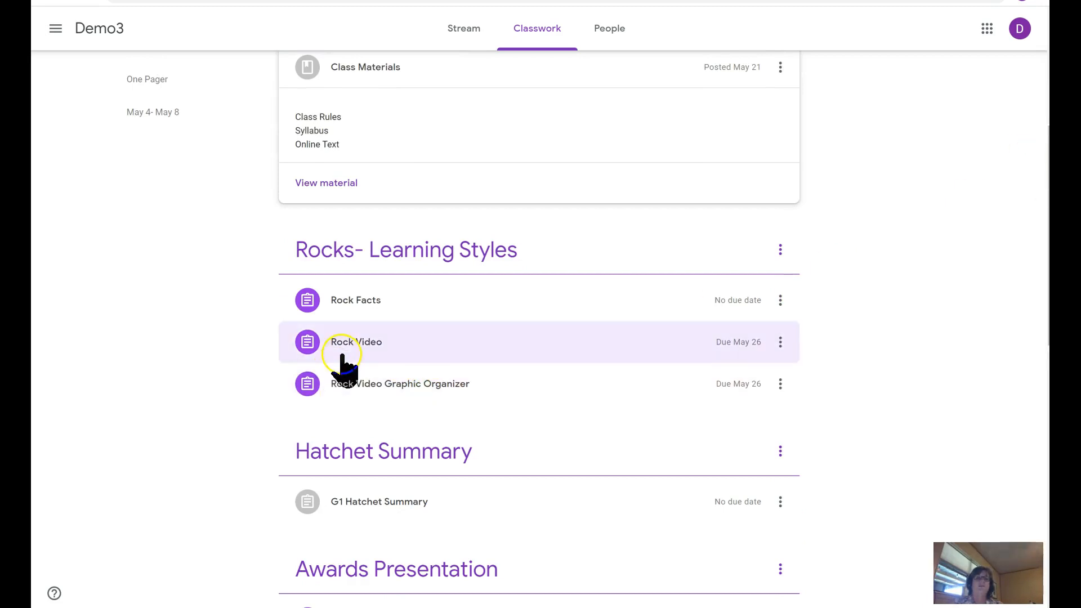
left_click(356, 342)
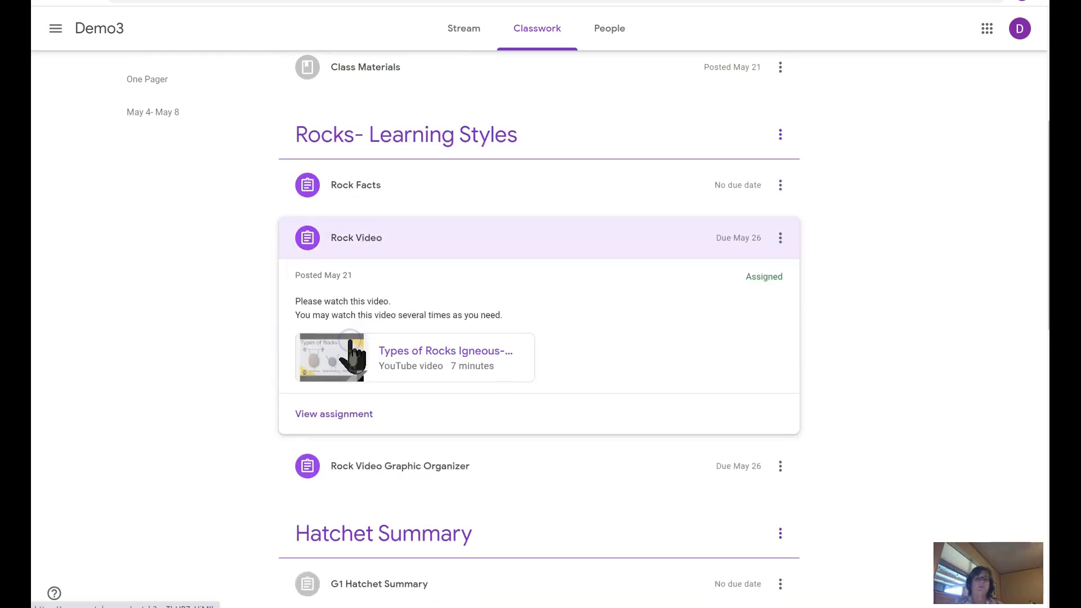
mouse_move(414, 362)
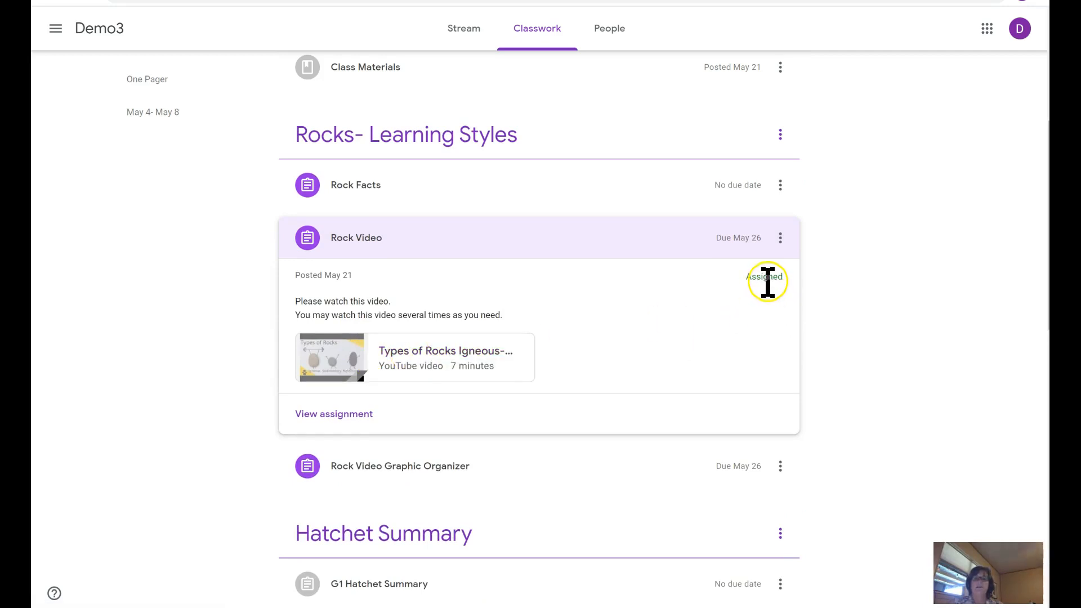
mouse_move(372, 301)
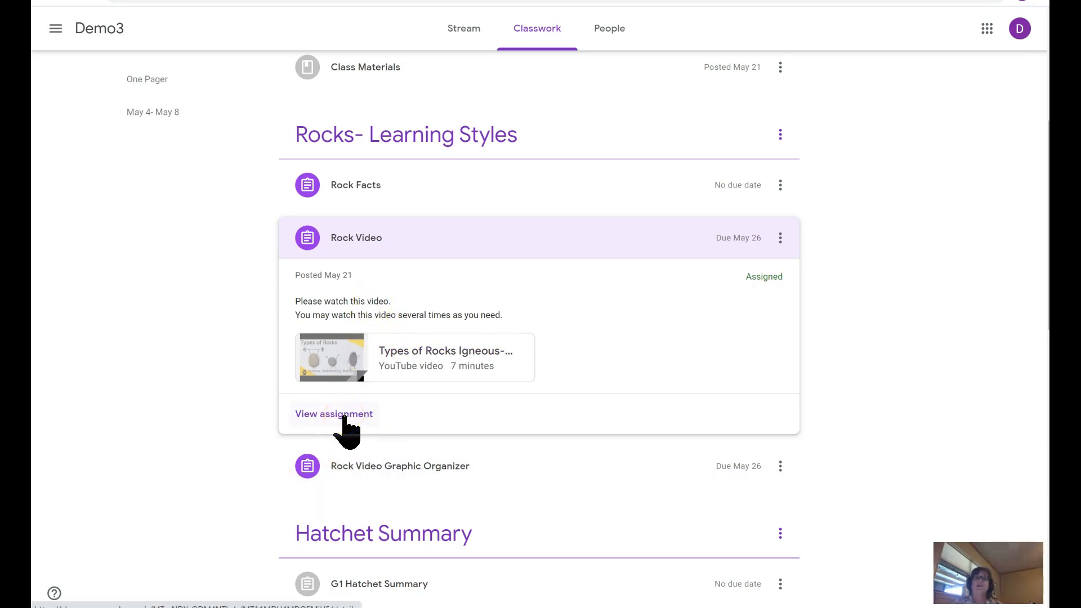
Open the full 100-point Rock Video assignment page with its YouTube video
left_click(332, 414)
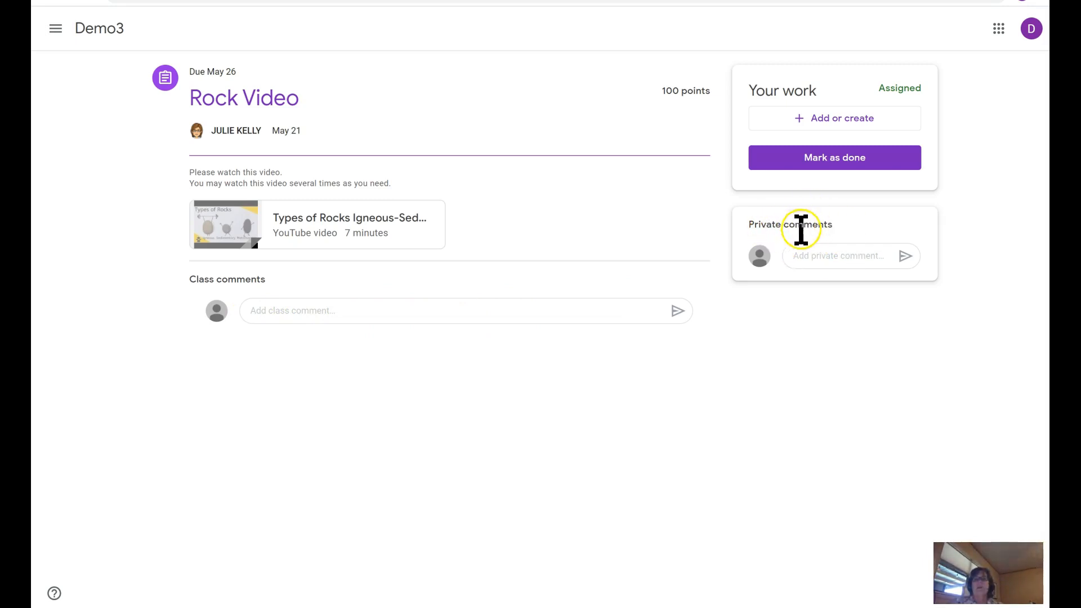
mouse_move(845, 256)
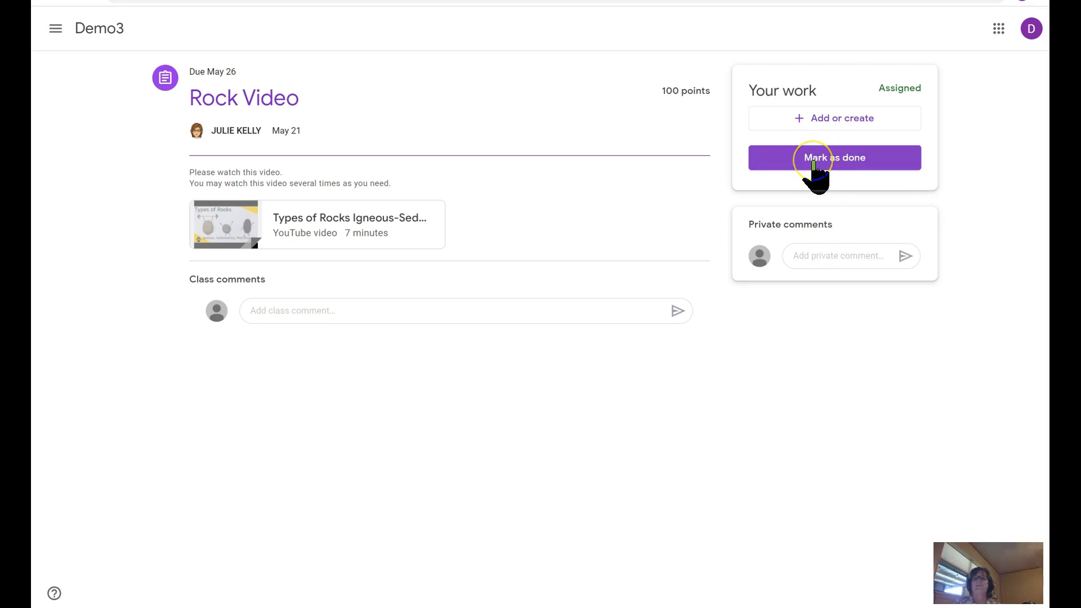
Mark the Rock Video assignment as done and confirm turning it in without attached work
left_click(834, 157)
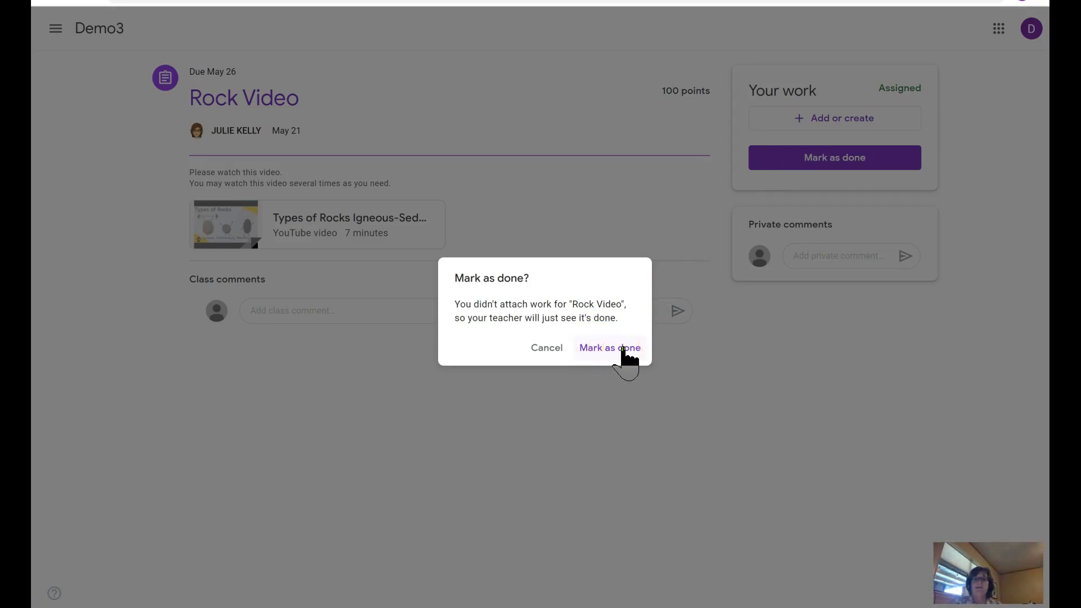
left_click(610, 348)
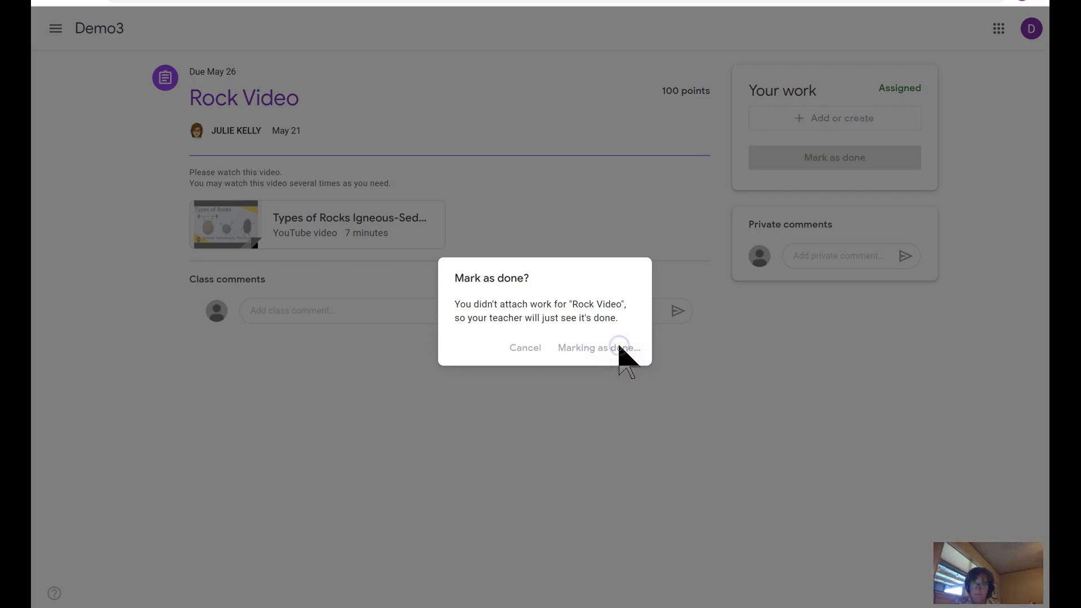
left_click(598, 348)
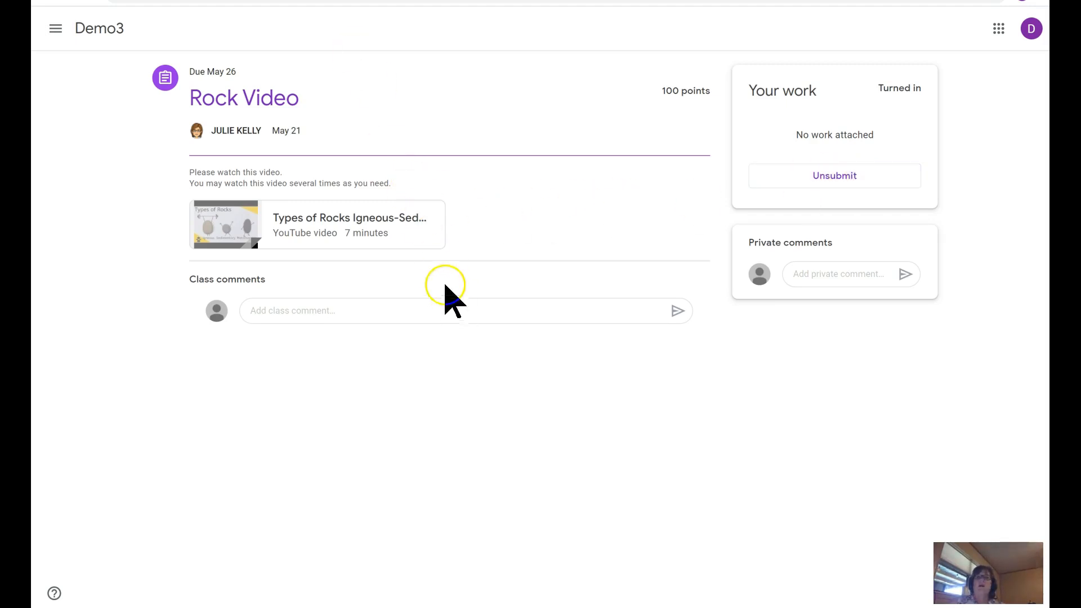
mouse_move(337, 138)
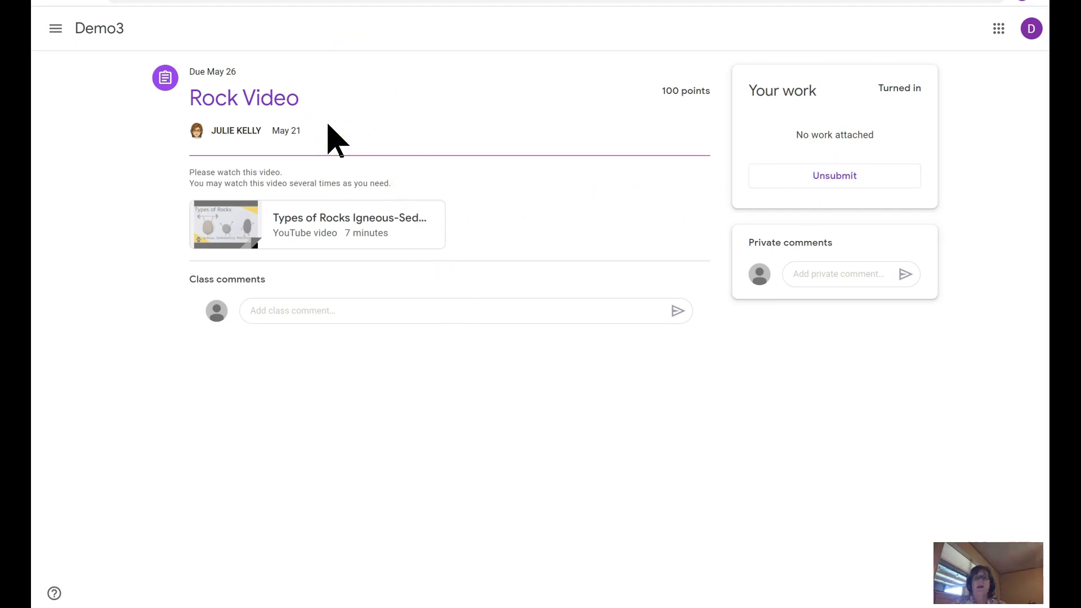
mouse_move(99, 28)
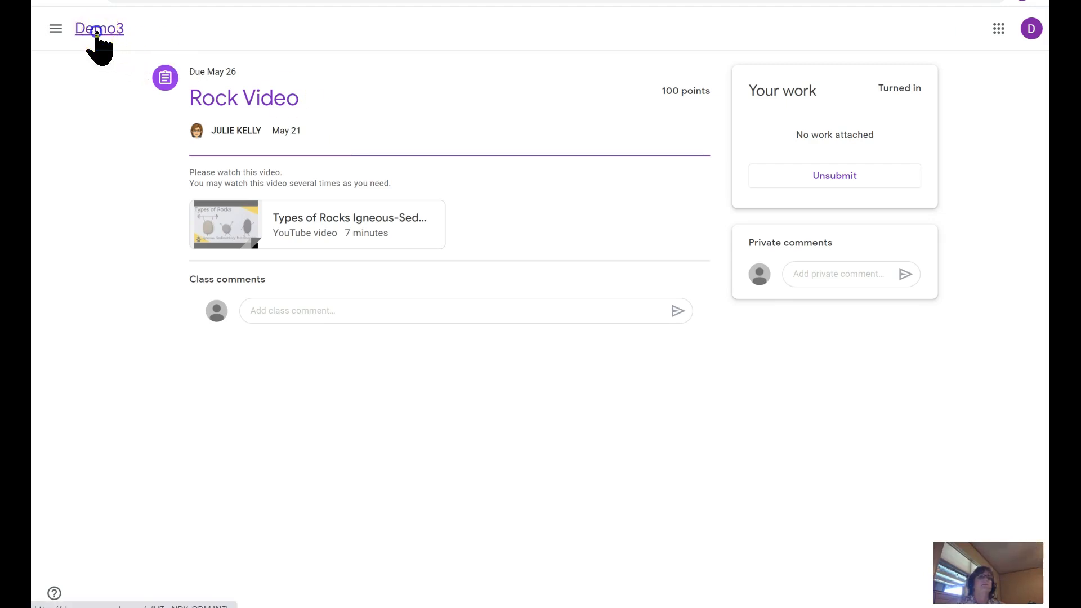
Return to the Demo3 Classwork list and scroll to the Rock Video Graphic Organizer item
left_click(99, 28)
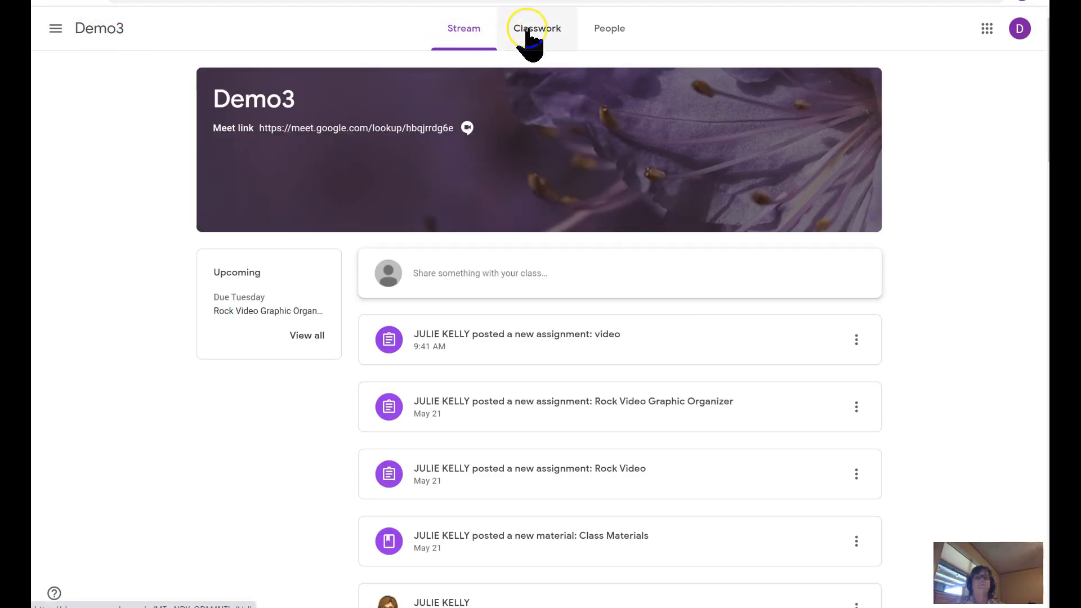
left_click(537, 28)
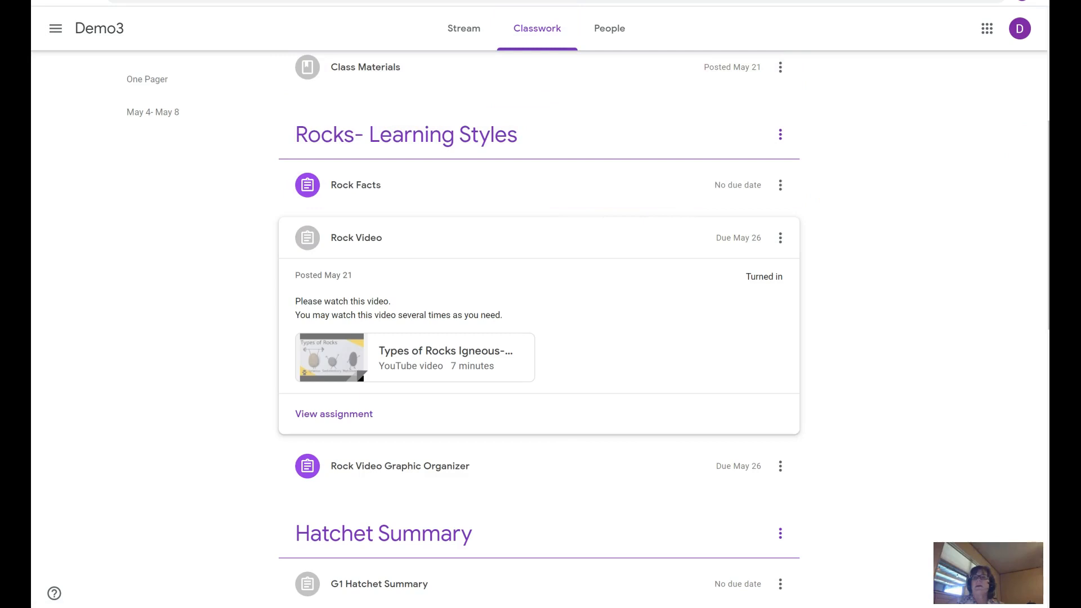
scroll("down", 3)
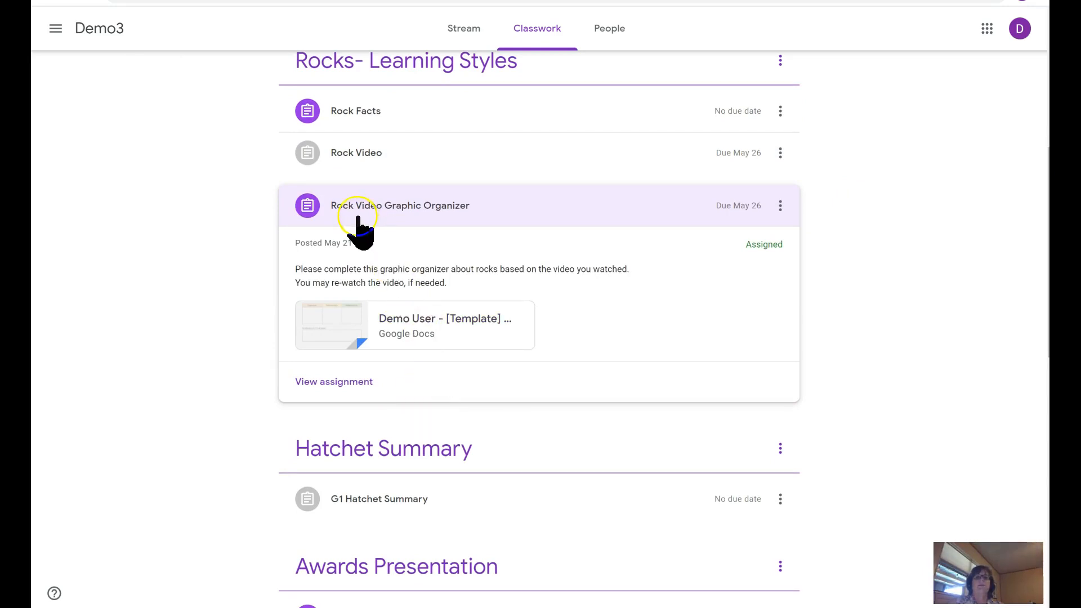
mouse_move(334, 381)
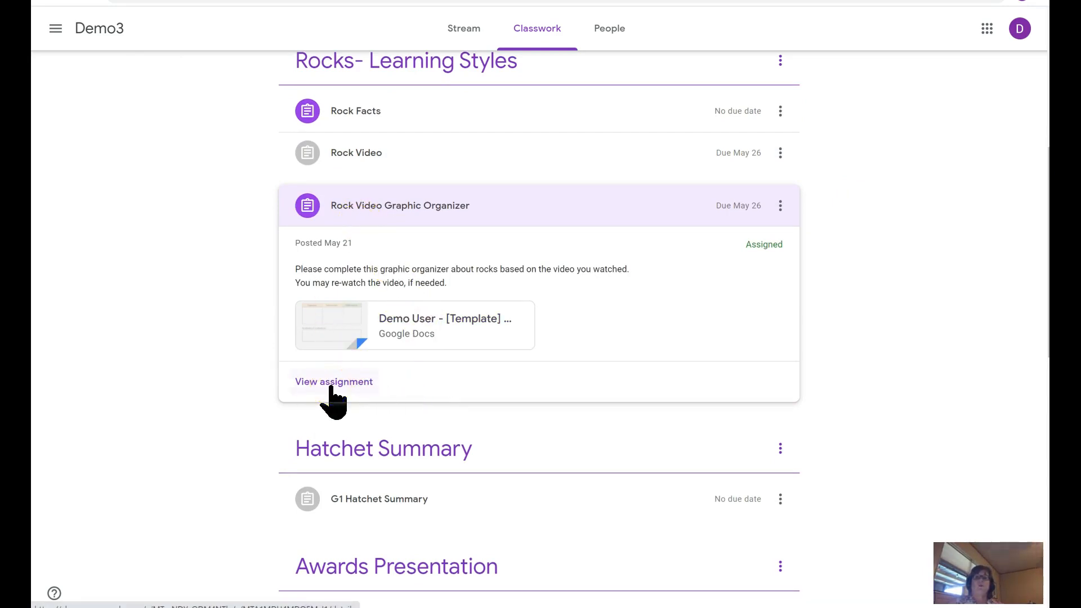
View the full Rock Video Graphic Organizer assignment with its Assigned Google Docs template
left_click(334, 381)
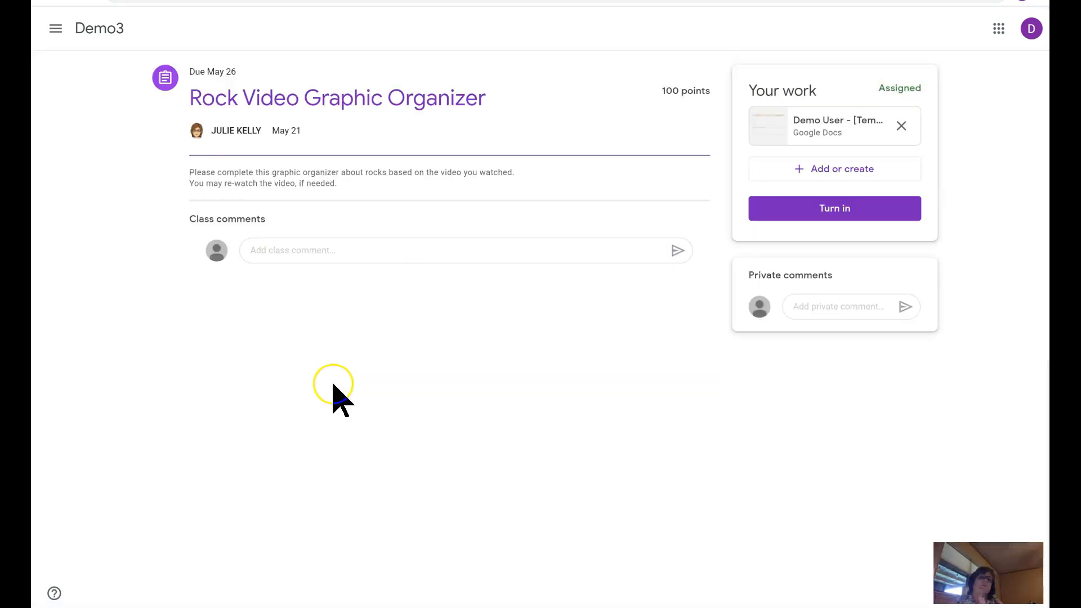
mouse_move(310, 273)
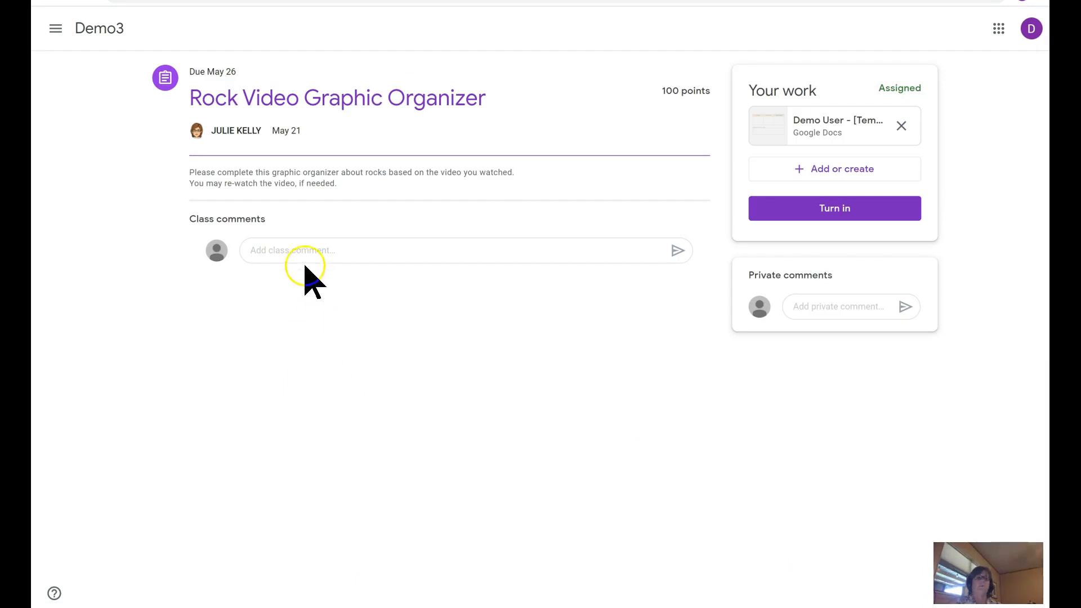
mouse_move(261, 174)
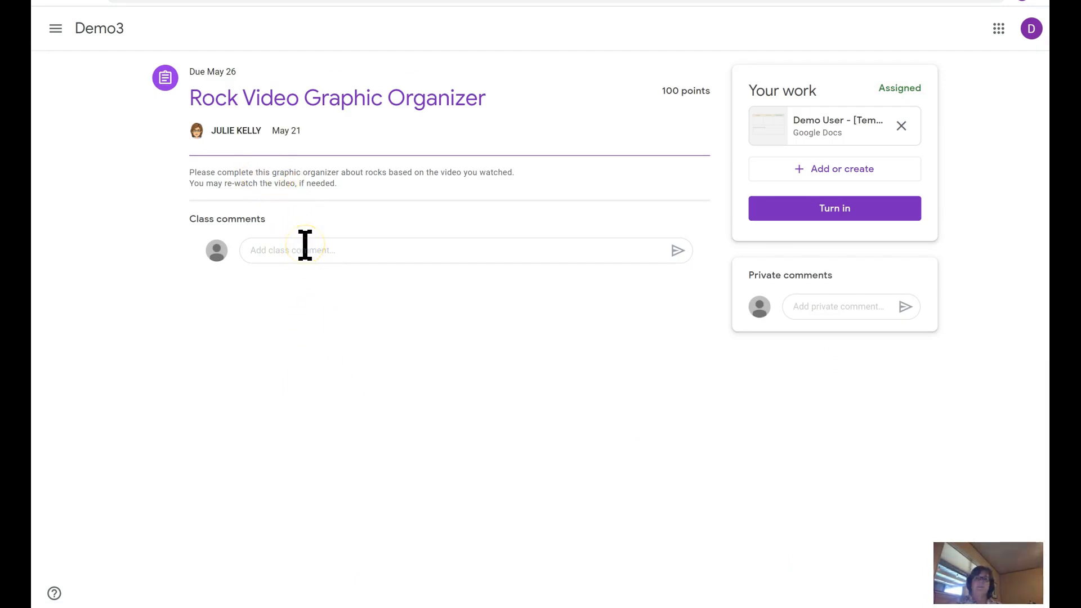
mouse_move(820, 306)
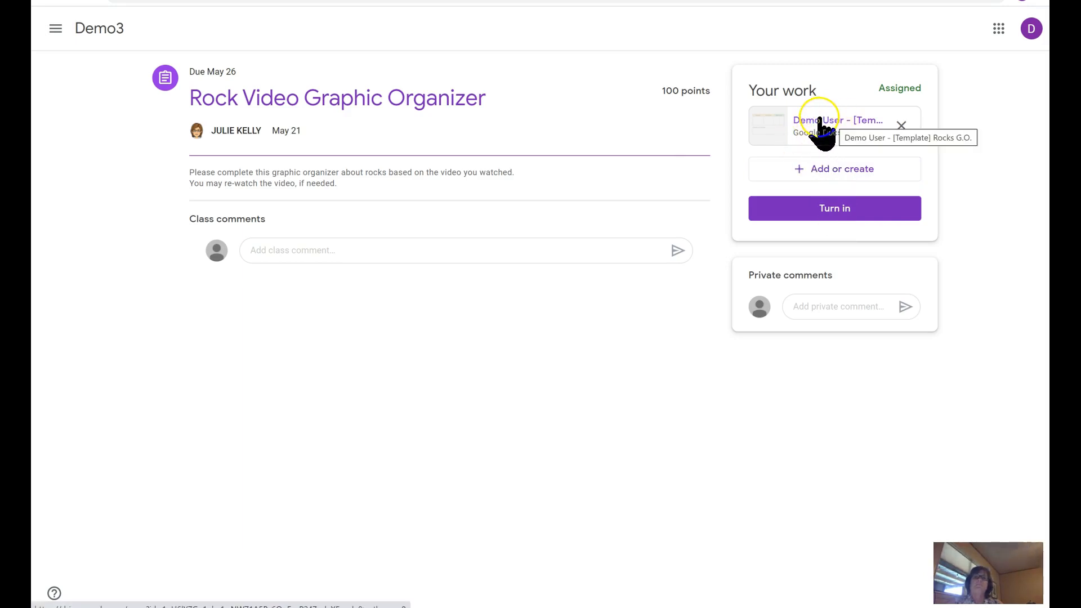
Open the attached Rocks G.O. template in Google Docs from the Your work panel
left_click(817, 125)
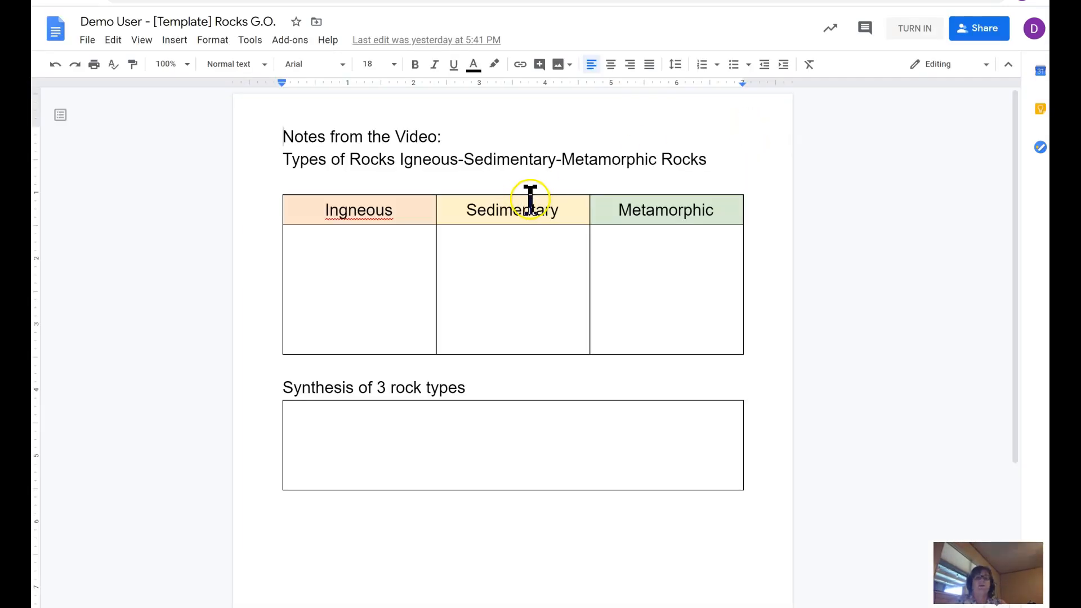
mouse_move(402, 233)
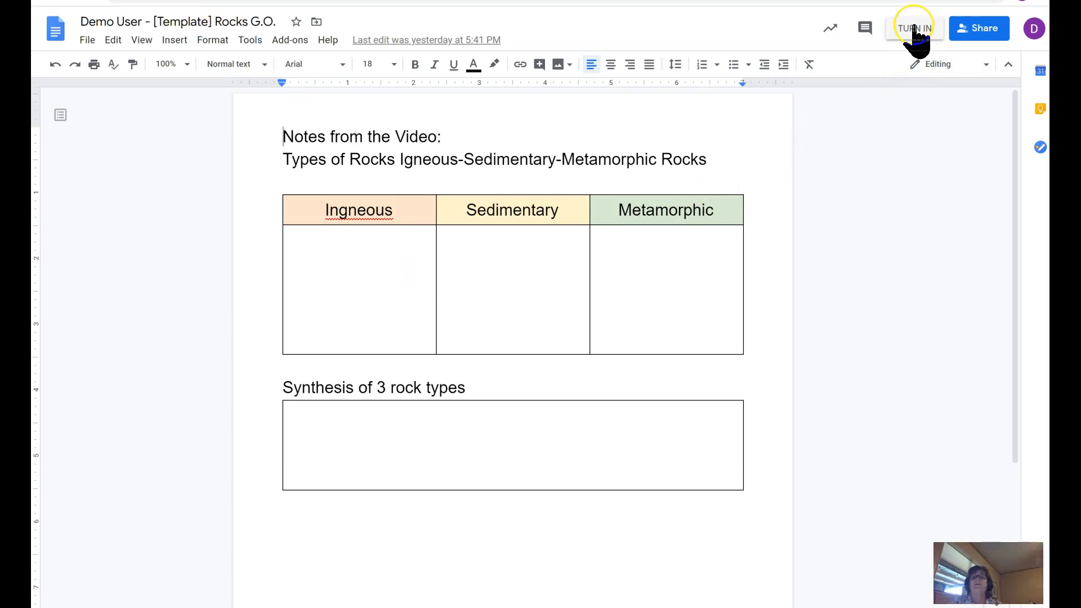
Submit the Rocks G.O. document and confirm turning in the Rock Video Graphic Organizer
left_click(914, 28)
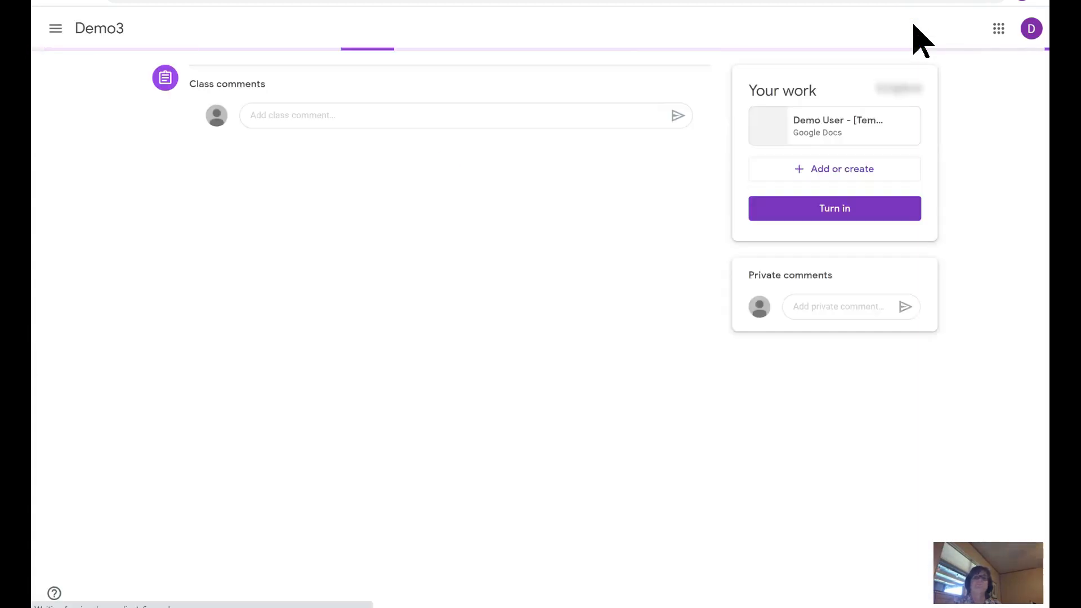
left_click(835, 209)
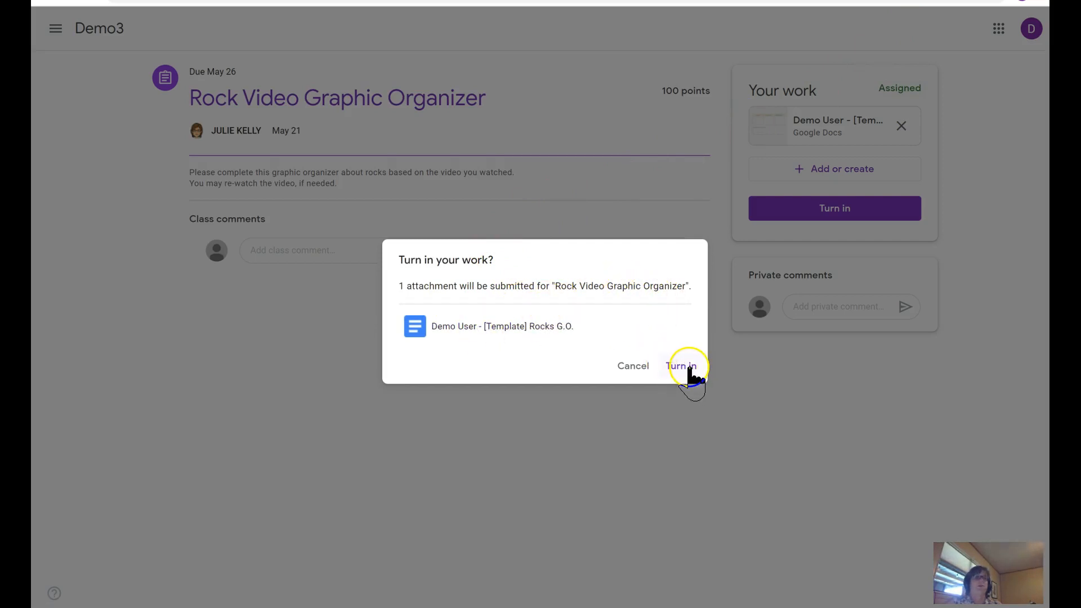
left_click(679, 366)
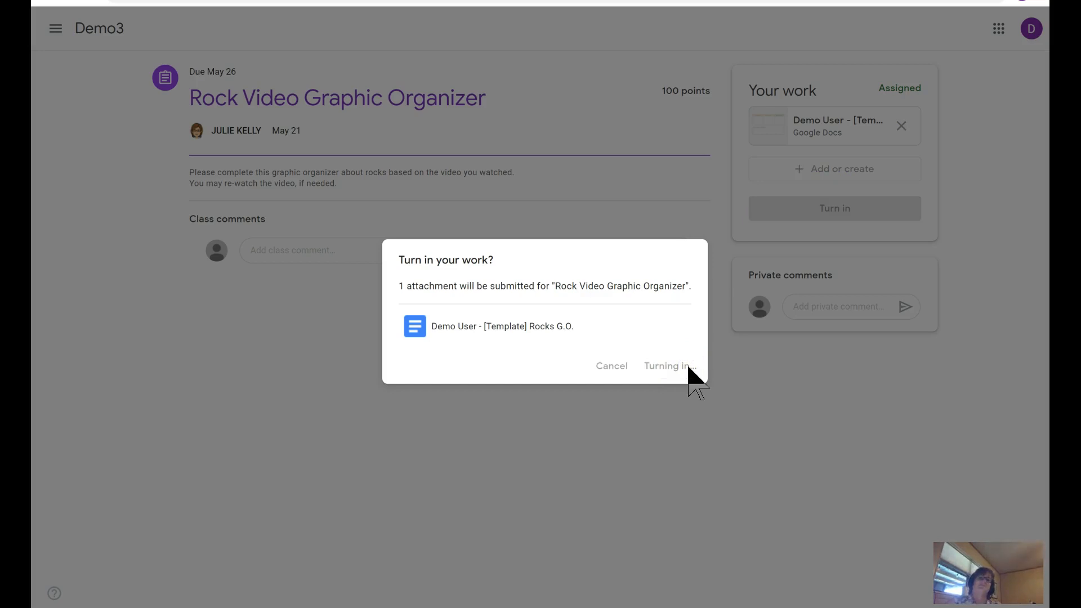
left_click(667, 366)
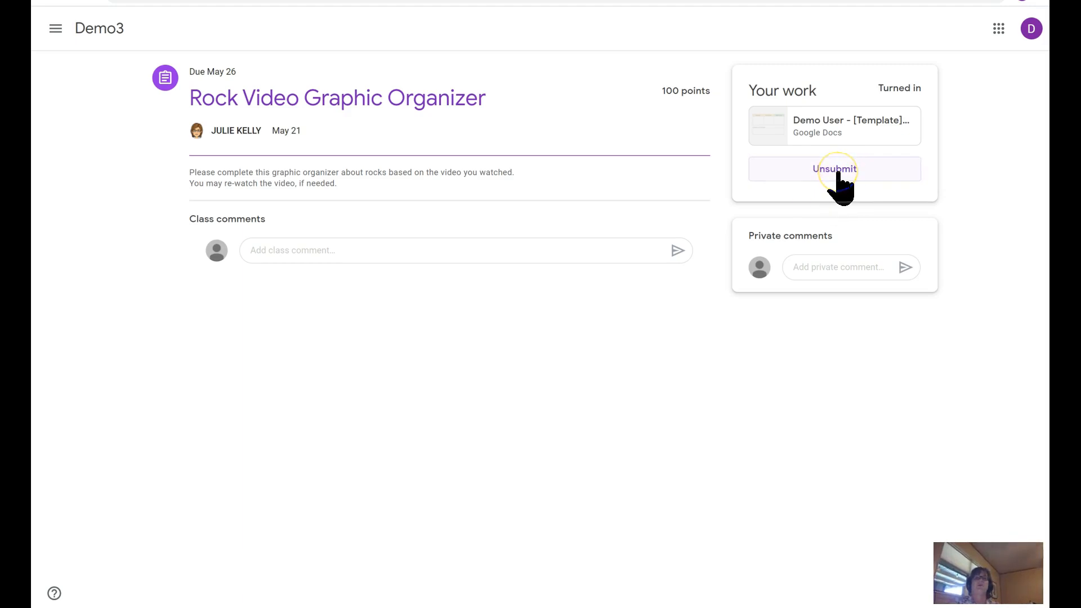
Look over the People list of teachers and classmate, then return to Classwork
left_click(537, 28)
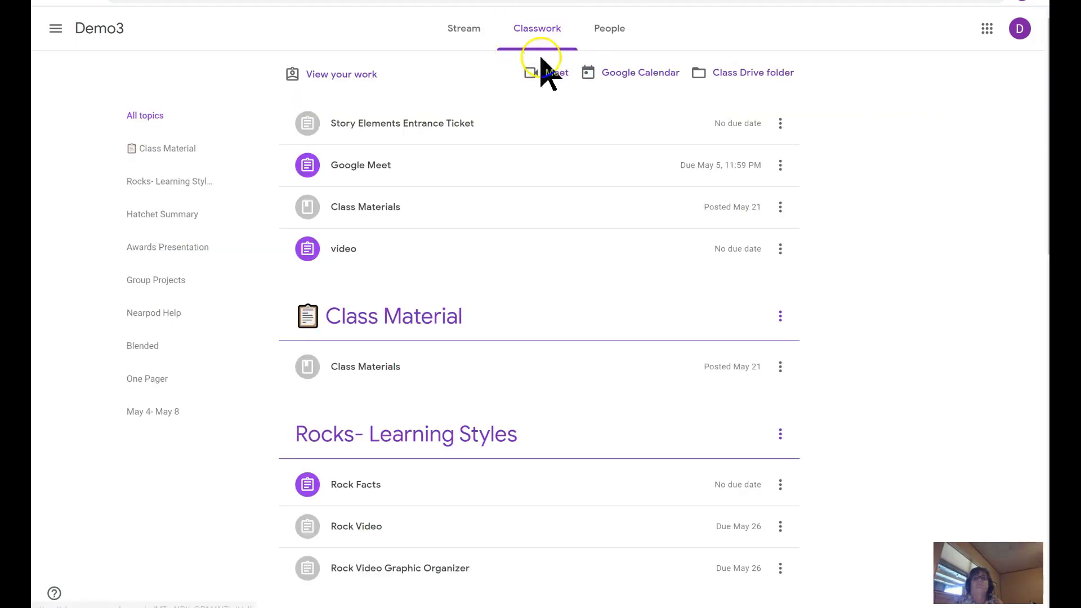
left_click(614, 28)
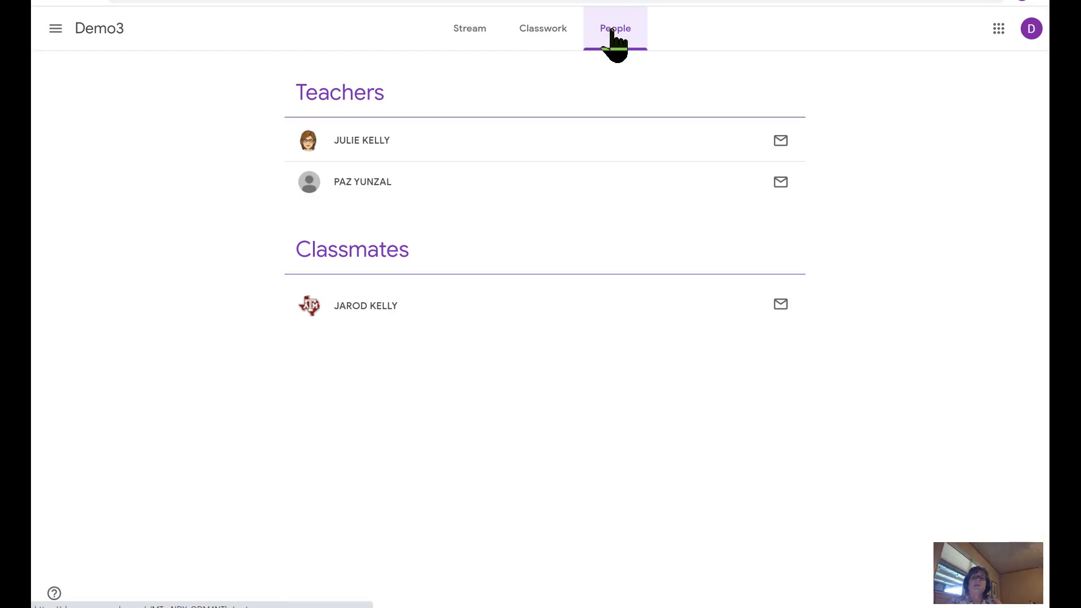
mouse_move(556, 69)
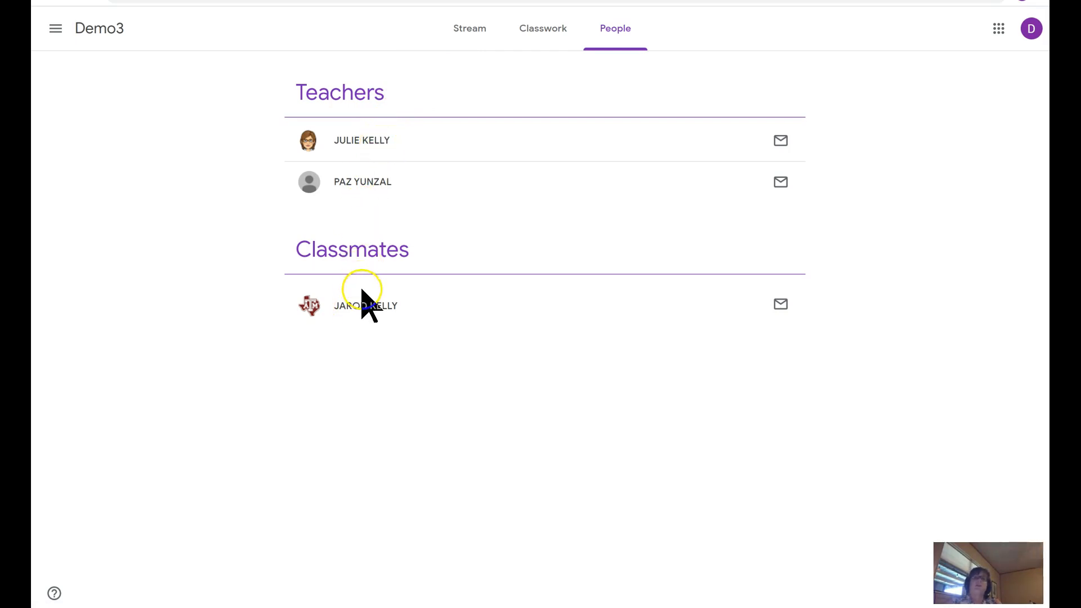
left_click(537, 28)
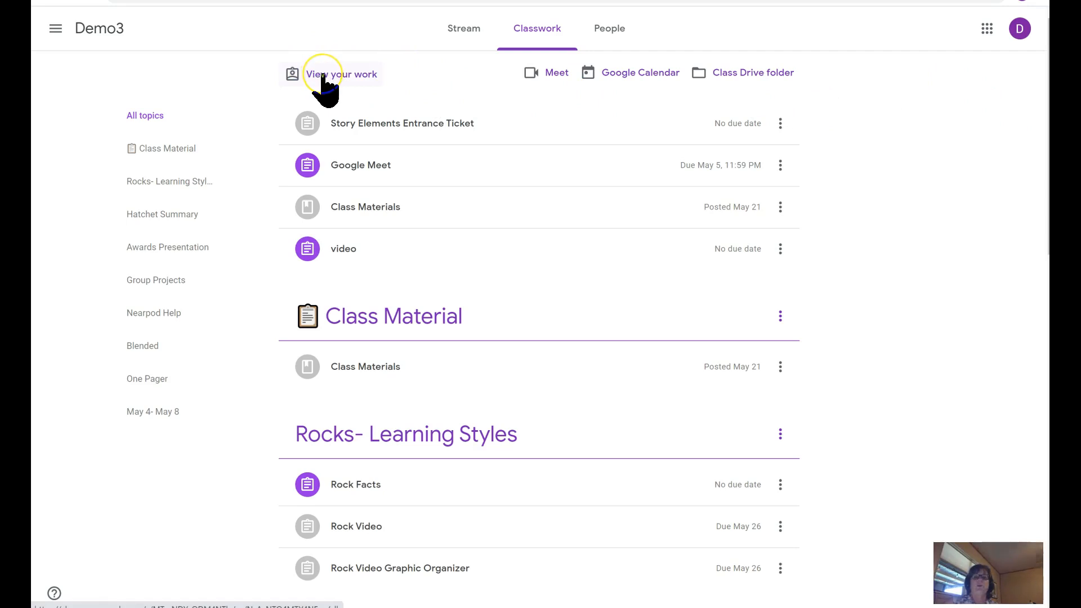
Open your work overview and scroll to the G1 Hatchet Summary's 75/100 grade and comment
left_click(340, 74)
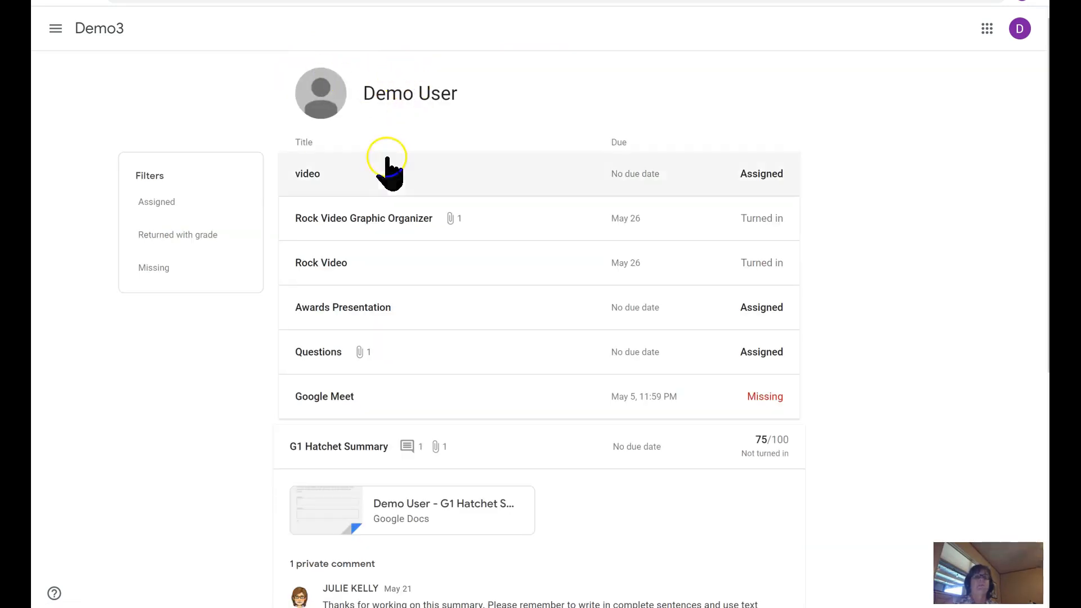
mouse_move(534, 261)
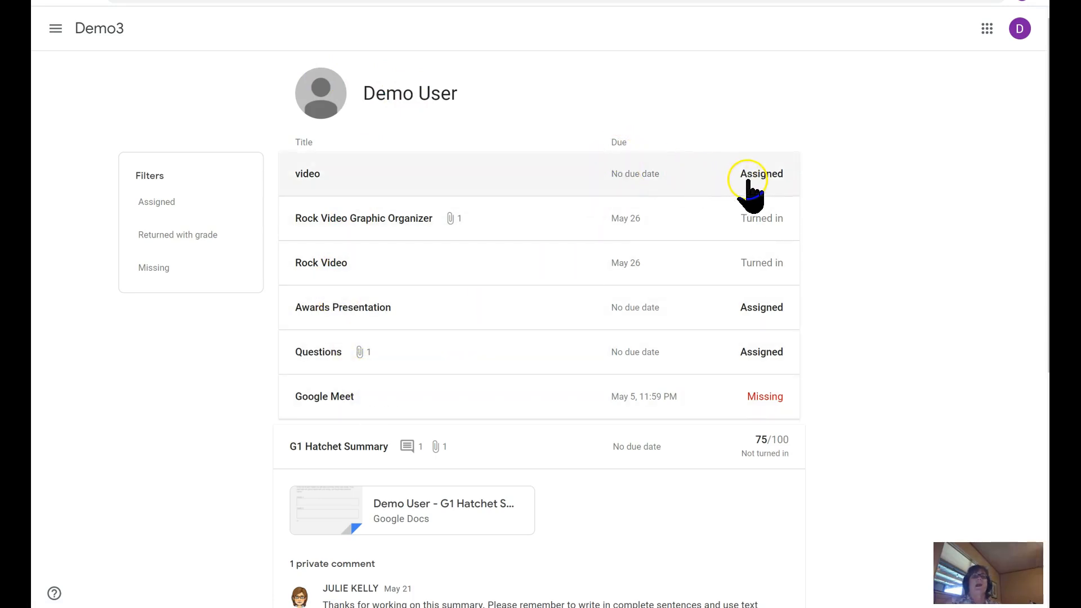
mouse_move(766, 234)
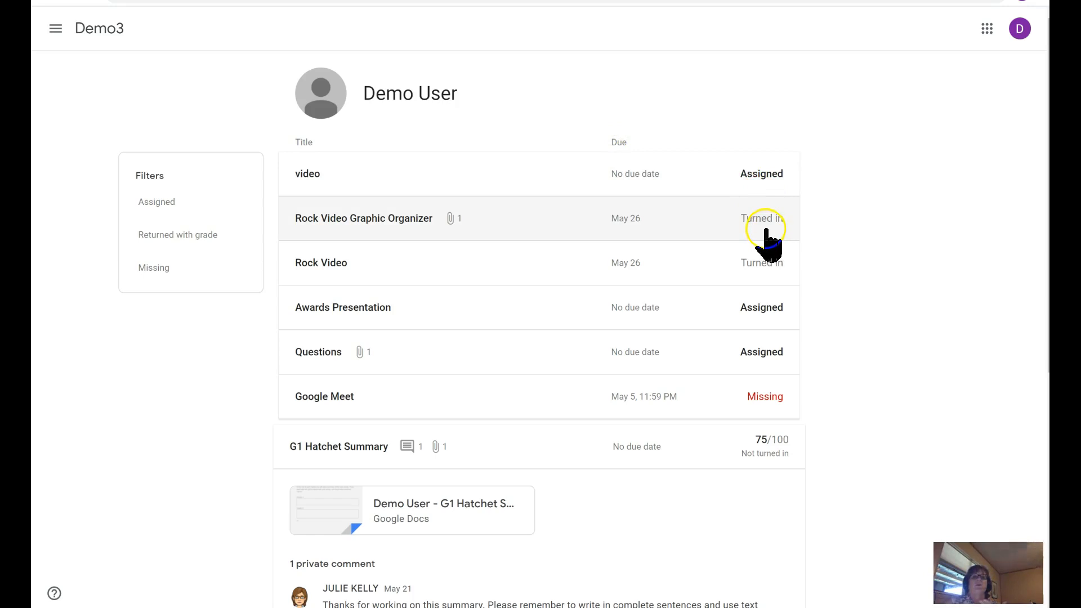
mouse_move(759, 351)
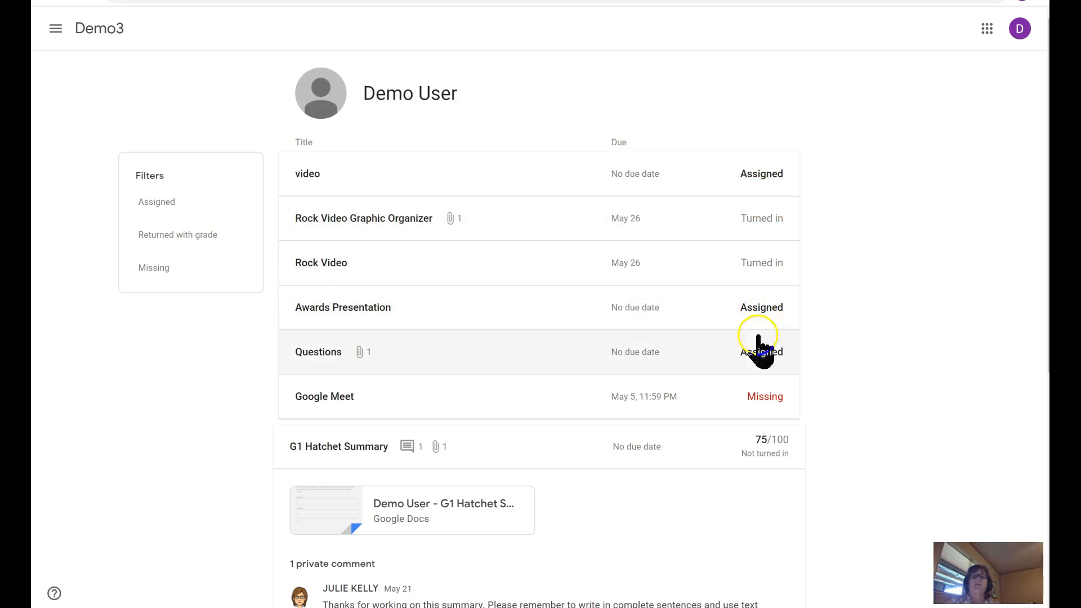
mouse_move(765, 403)
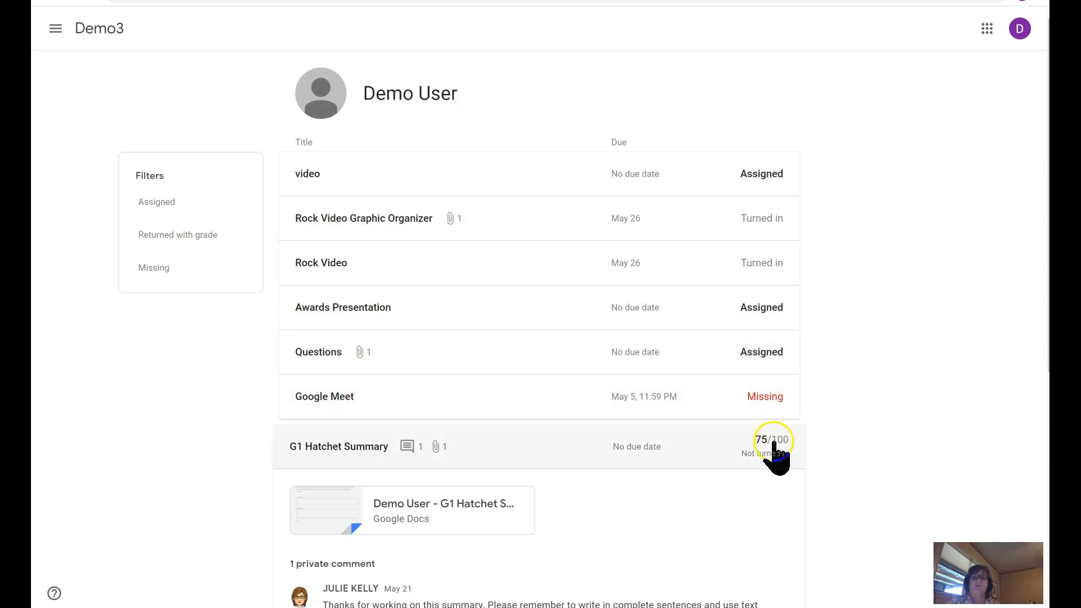
scroll("down", 3)
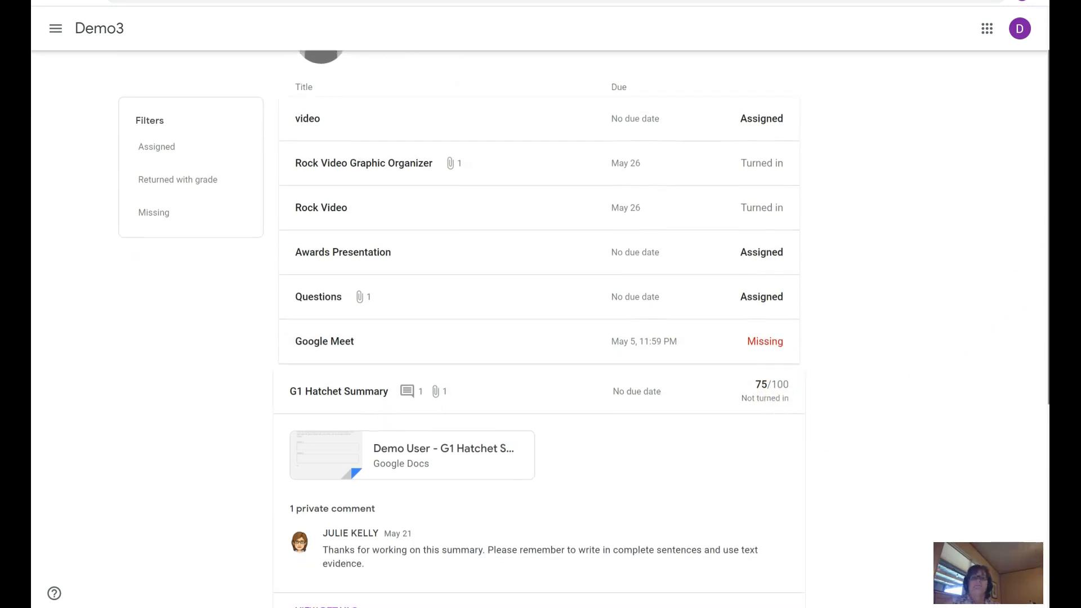
scroll("down", 3)
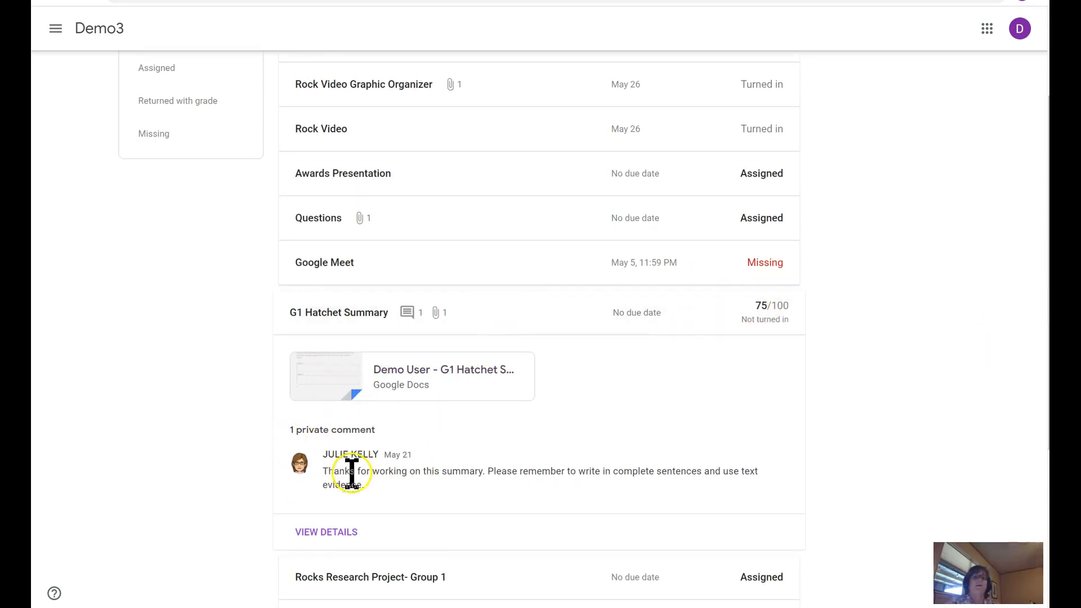
mouse_move(365, 489)
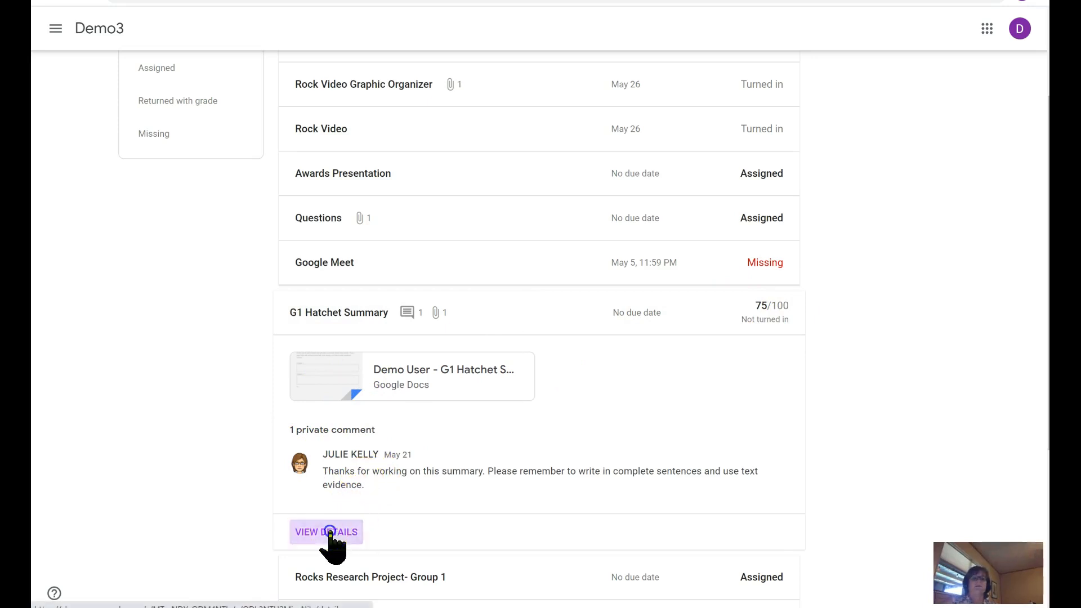
View the graded G1 Hatchet Summary details with its resubmit option, then go back to the Demo3 stream
left_click(326, 532)
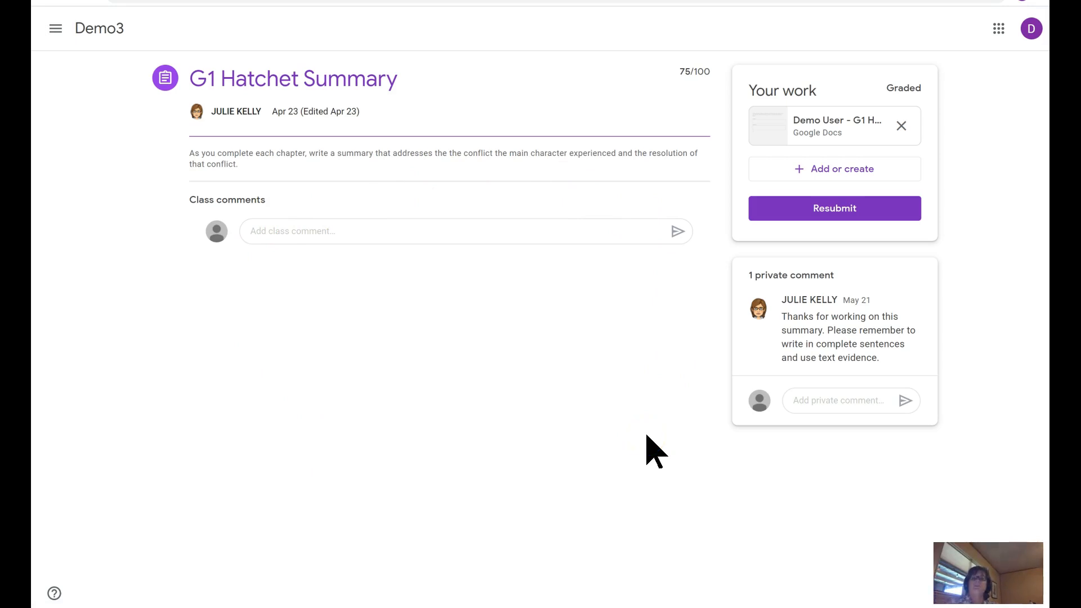
left_click(99, 28)
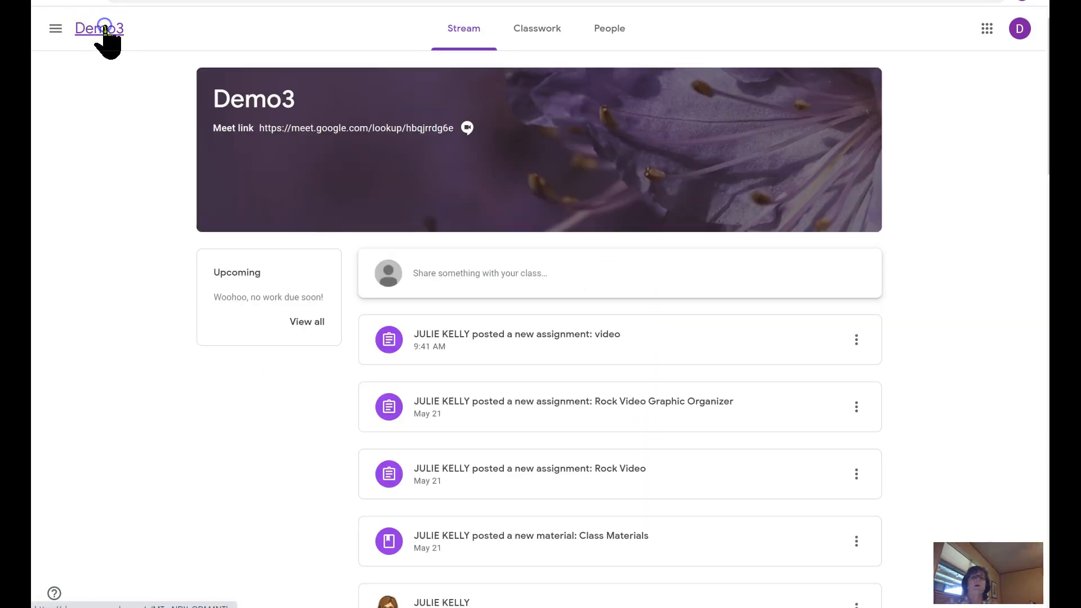